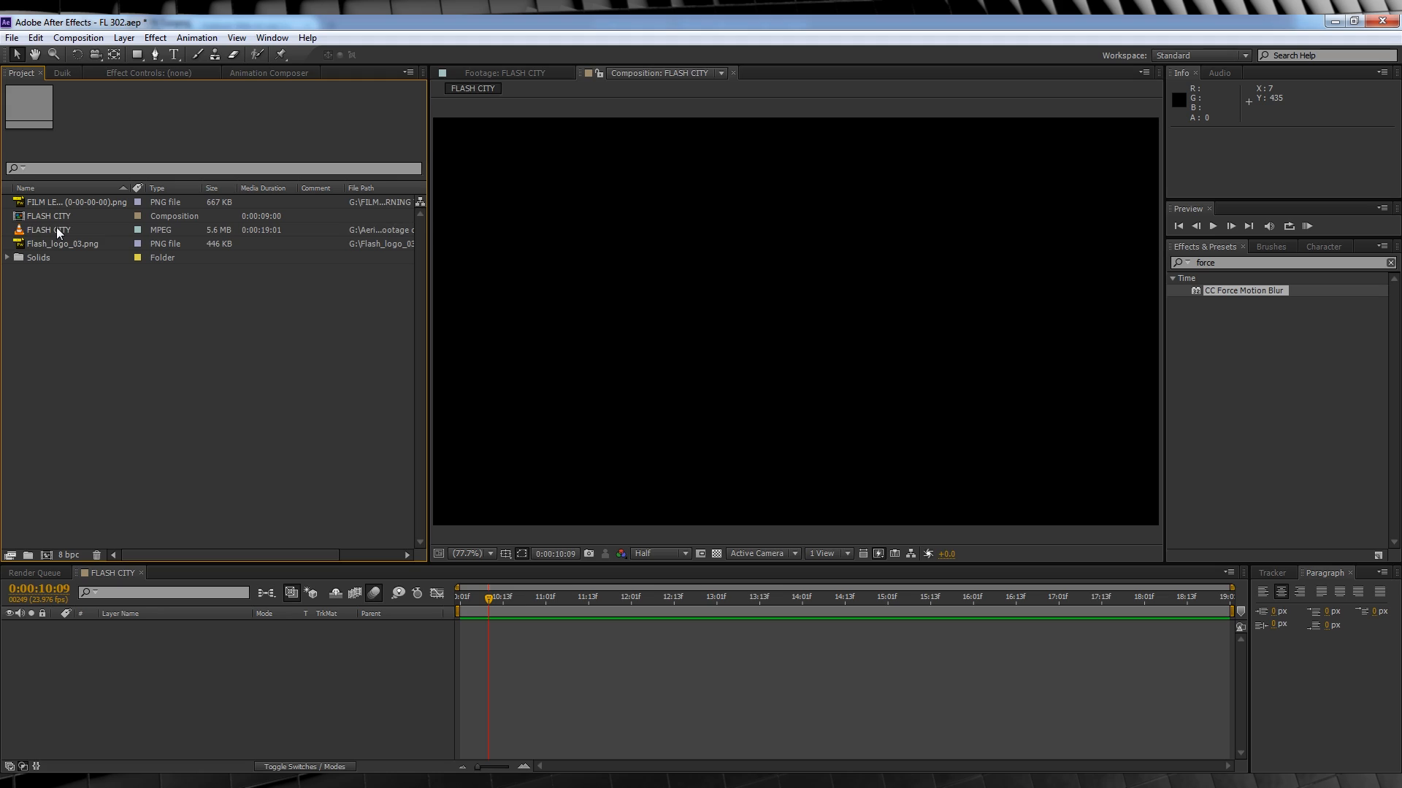
Step: Place the FLASH CITY aerial footage in its composition and begin a new solid
{"action": "left_click", "coordinate": [49, 230]}
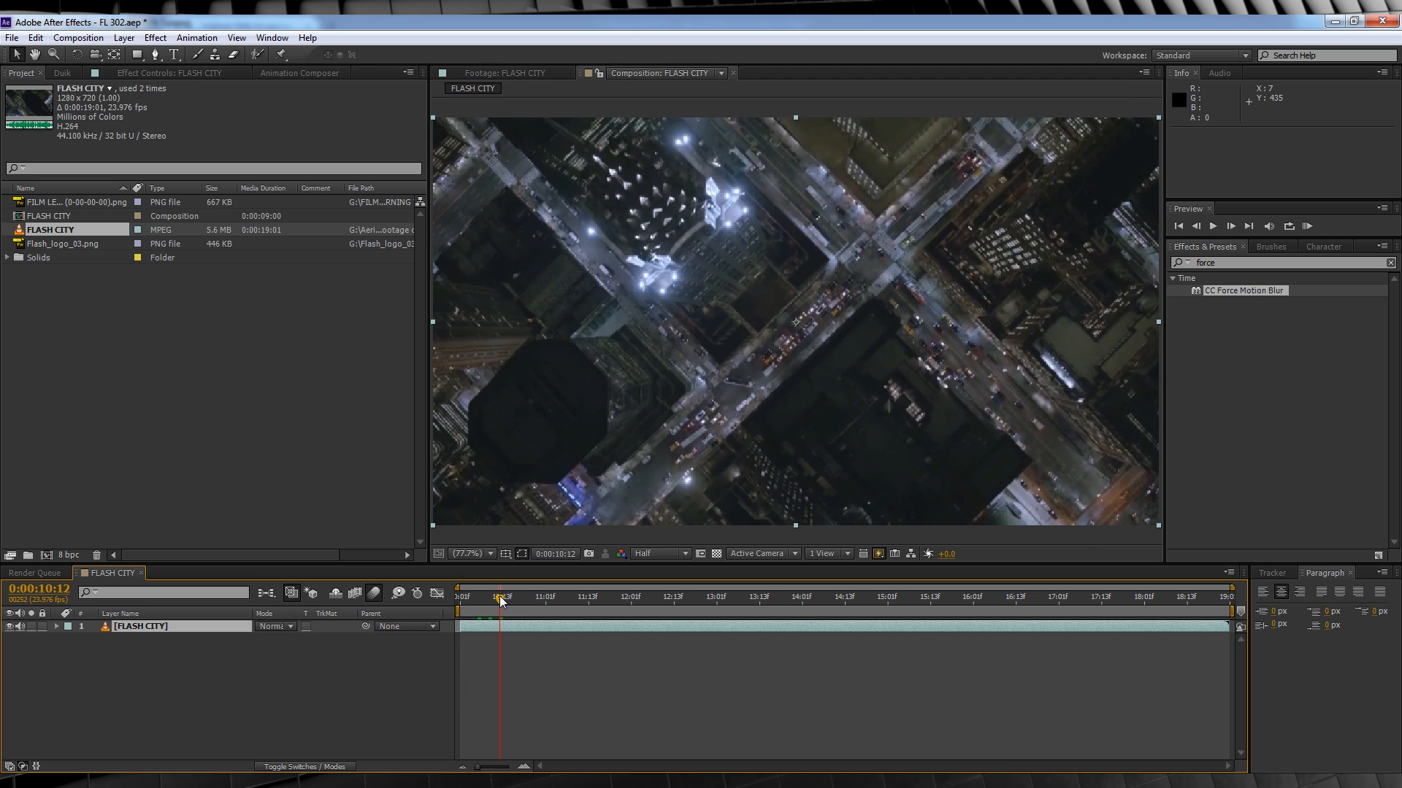
{"action": "left_click", "coordinate": [494, 596]}
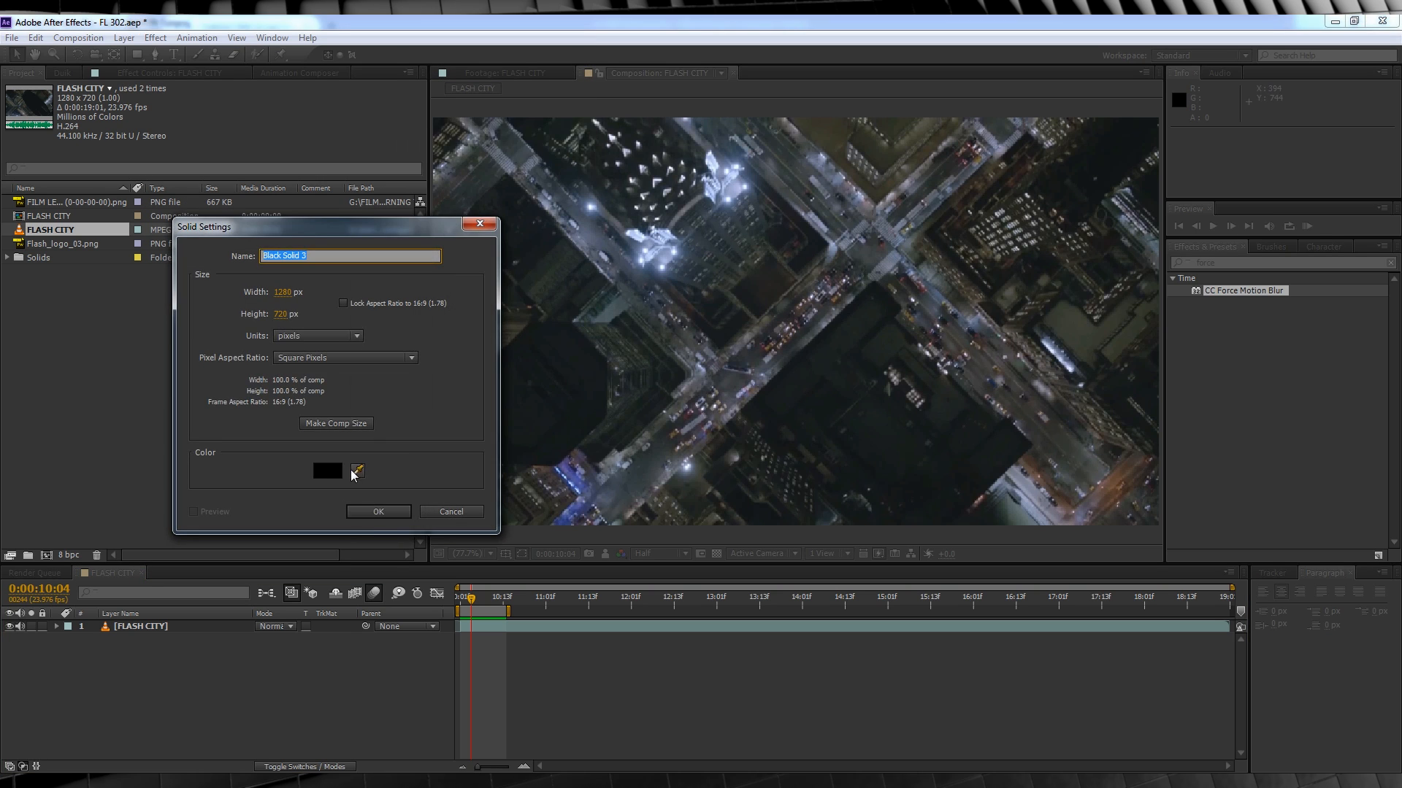
Step: Create the black solid and pen-trace an open street mask, first vertex at bottom-left
{"action": "left_click", "coordinate": [376, 511]}
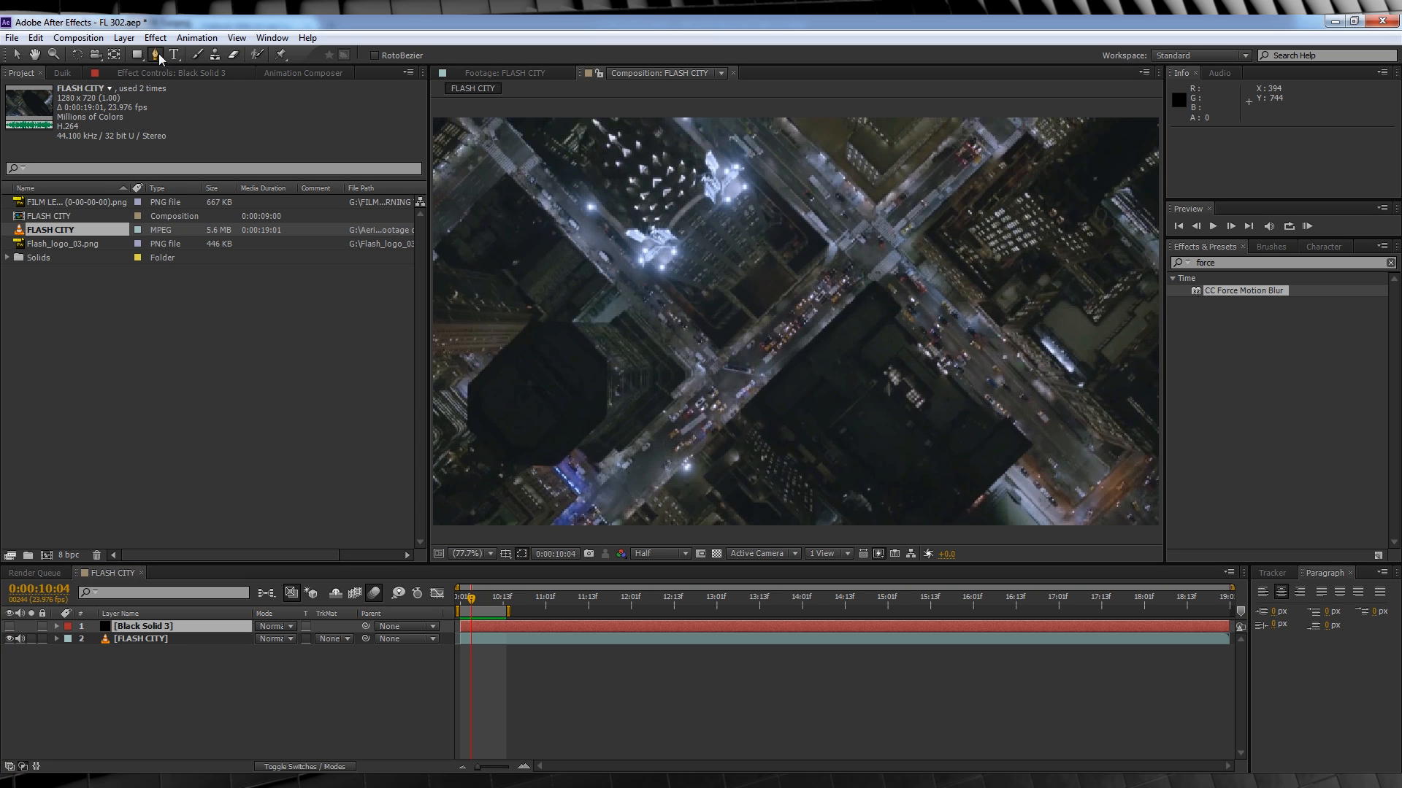
{"action": "left_click", "coordinate": [470, 553]}
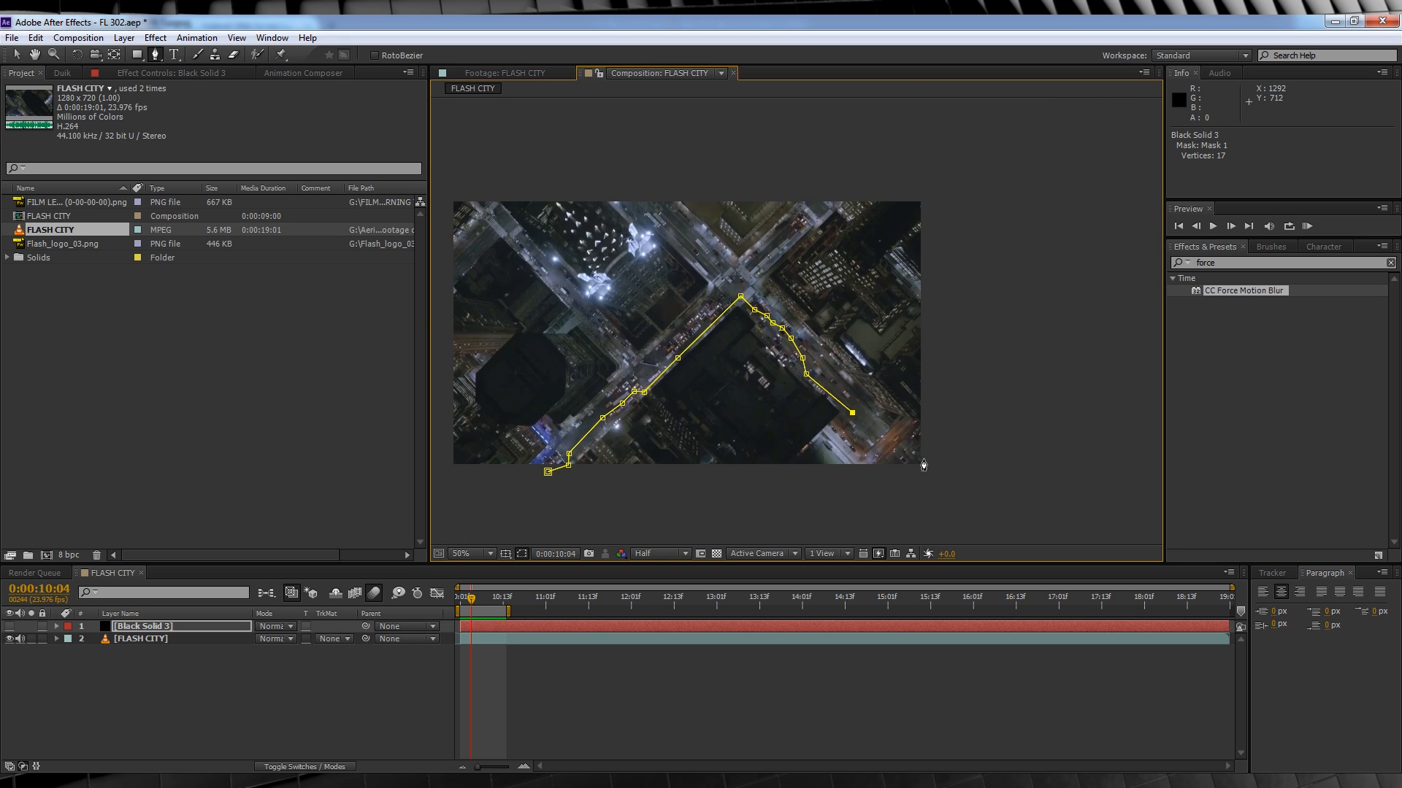
{"action": "left_click", "coordinate": [486, 553]}
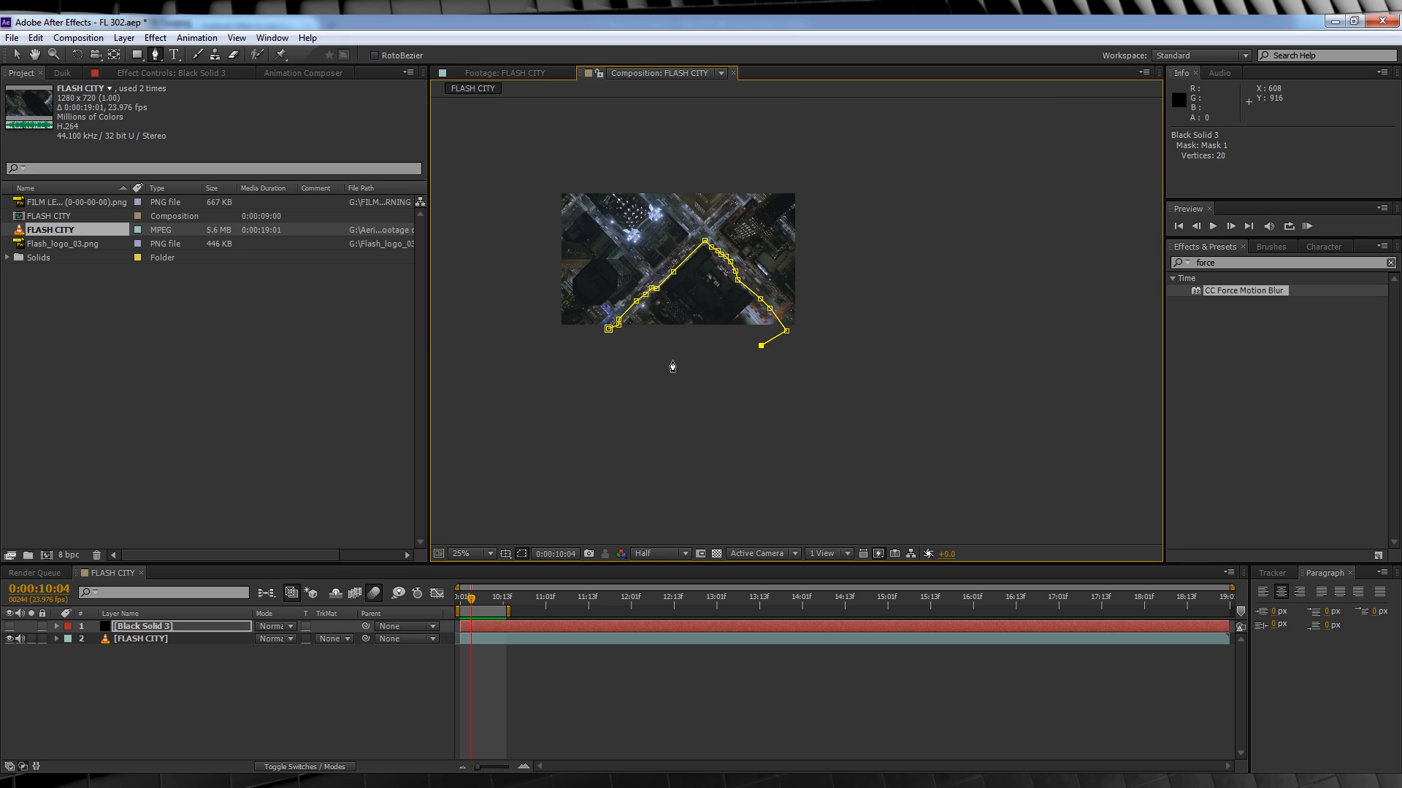
{"action": "left_click", "coordinate": [472, 554]}
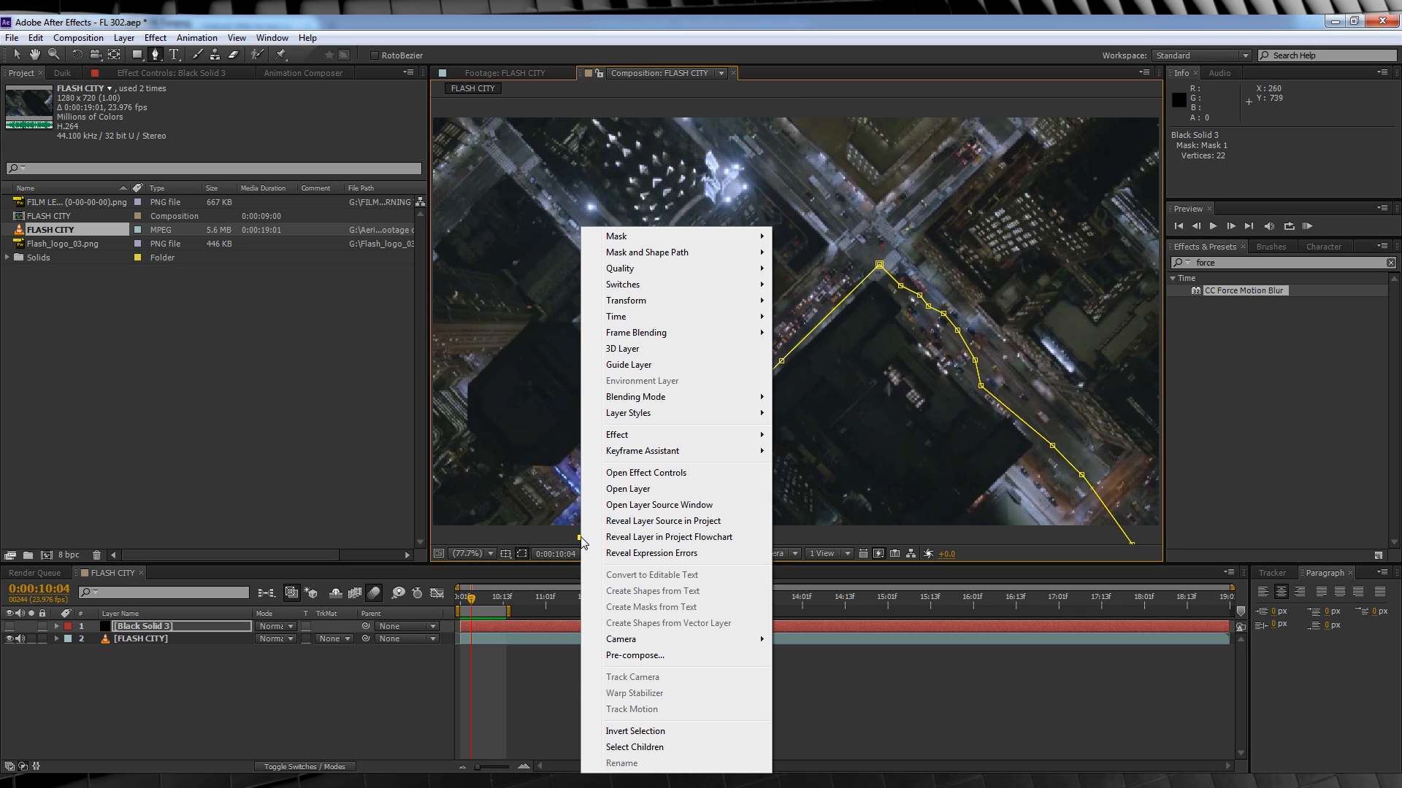
{"action": "mouse_move", "coordinate": [646, 252]}
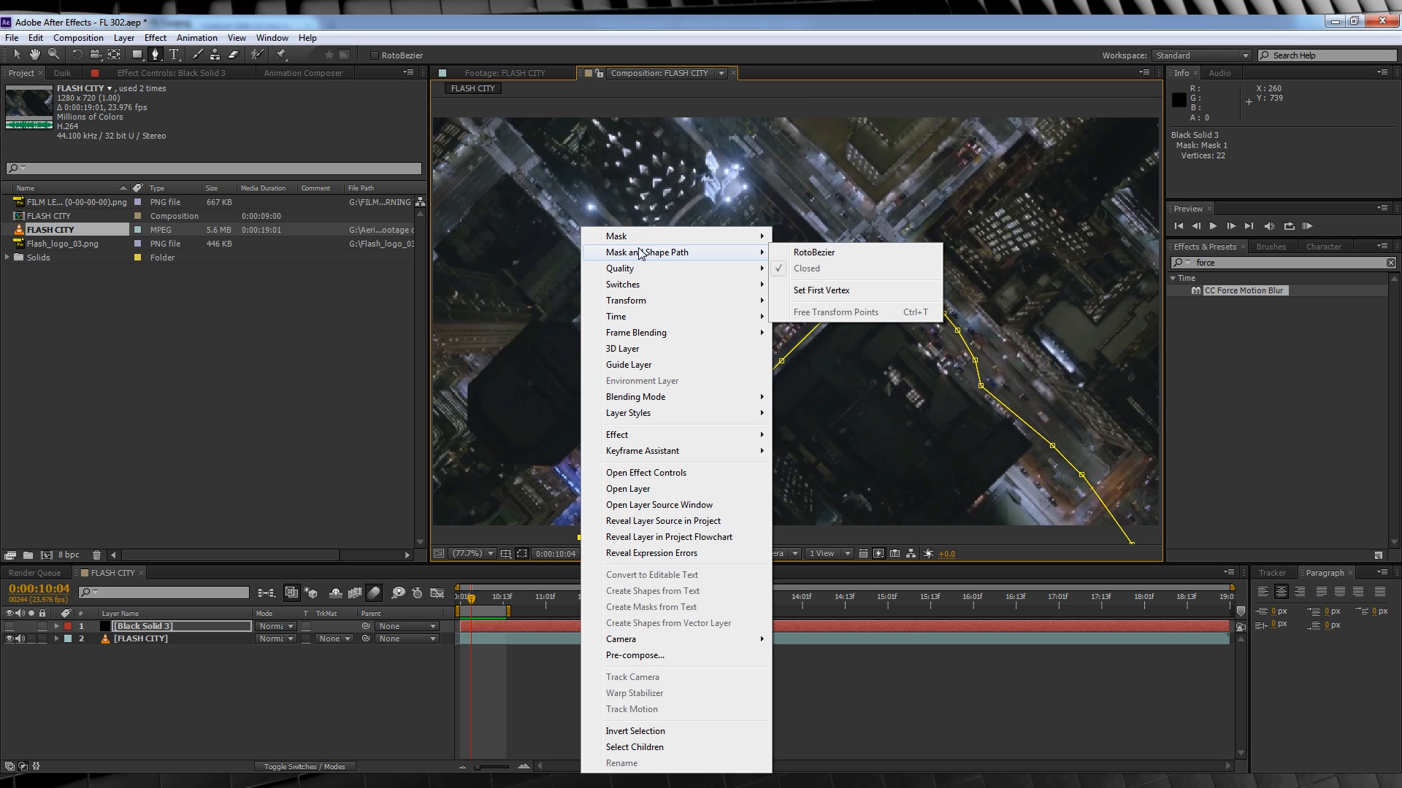
{"action": "mouse_move", "coordinate": [821, 290]}
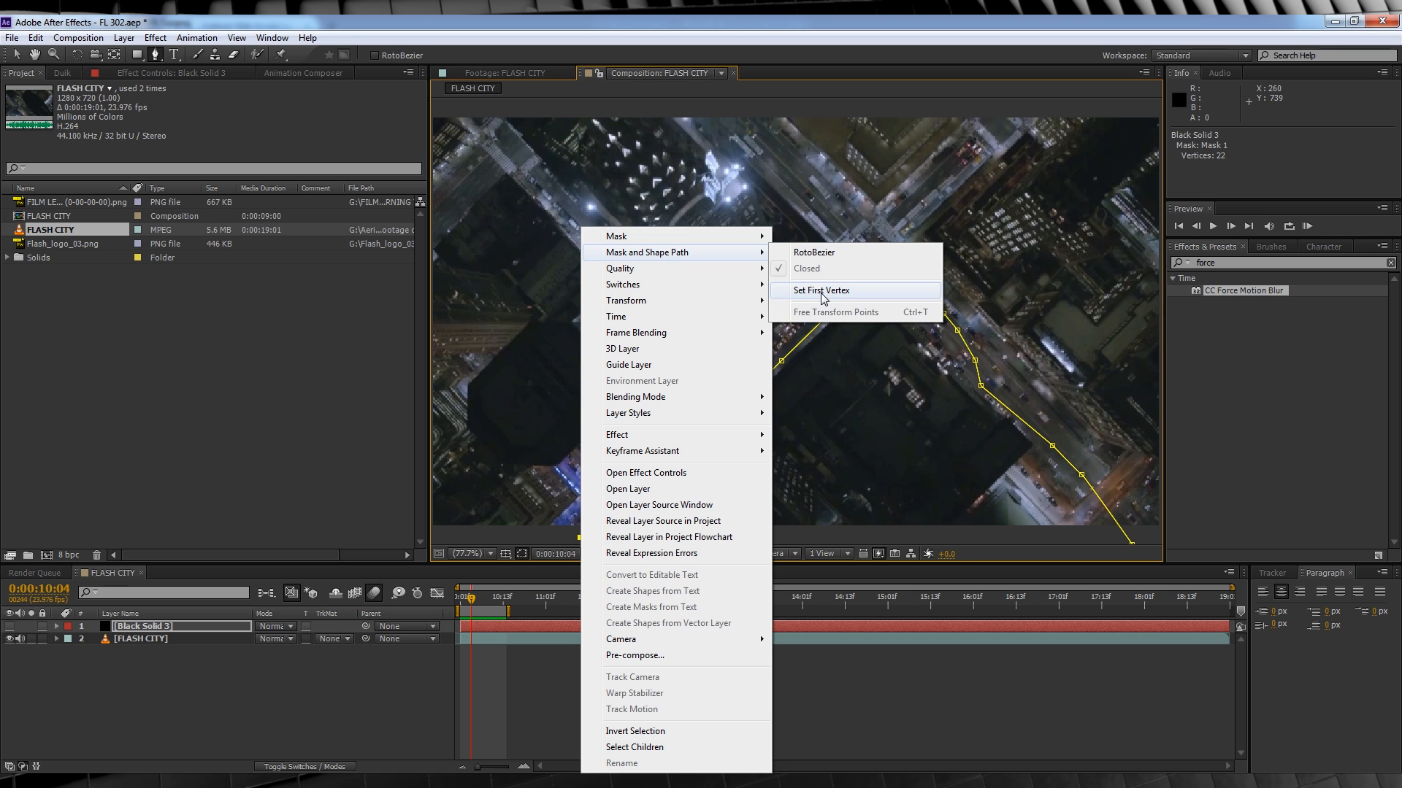
{"action": "left_click", "coordinate": [819, 290]}
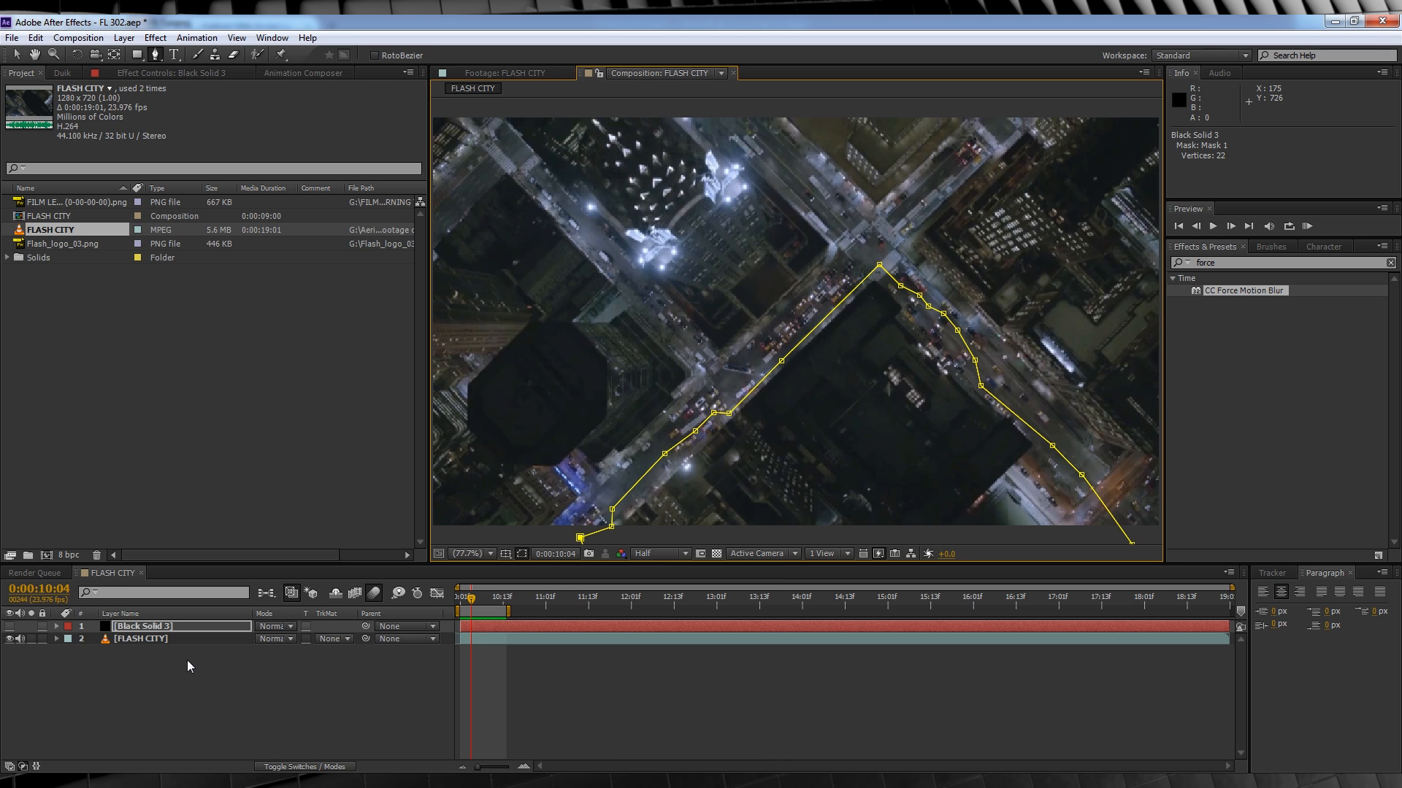
{"action": "mouse_move", "coordinate": [150, 590]}
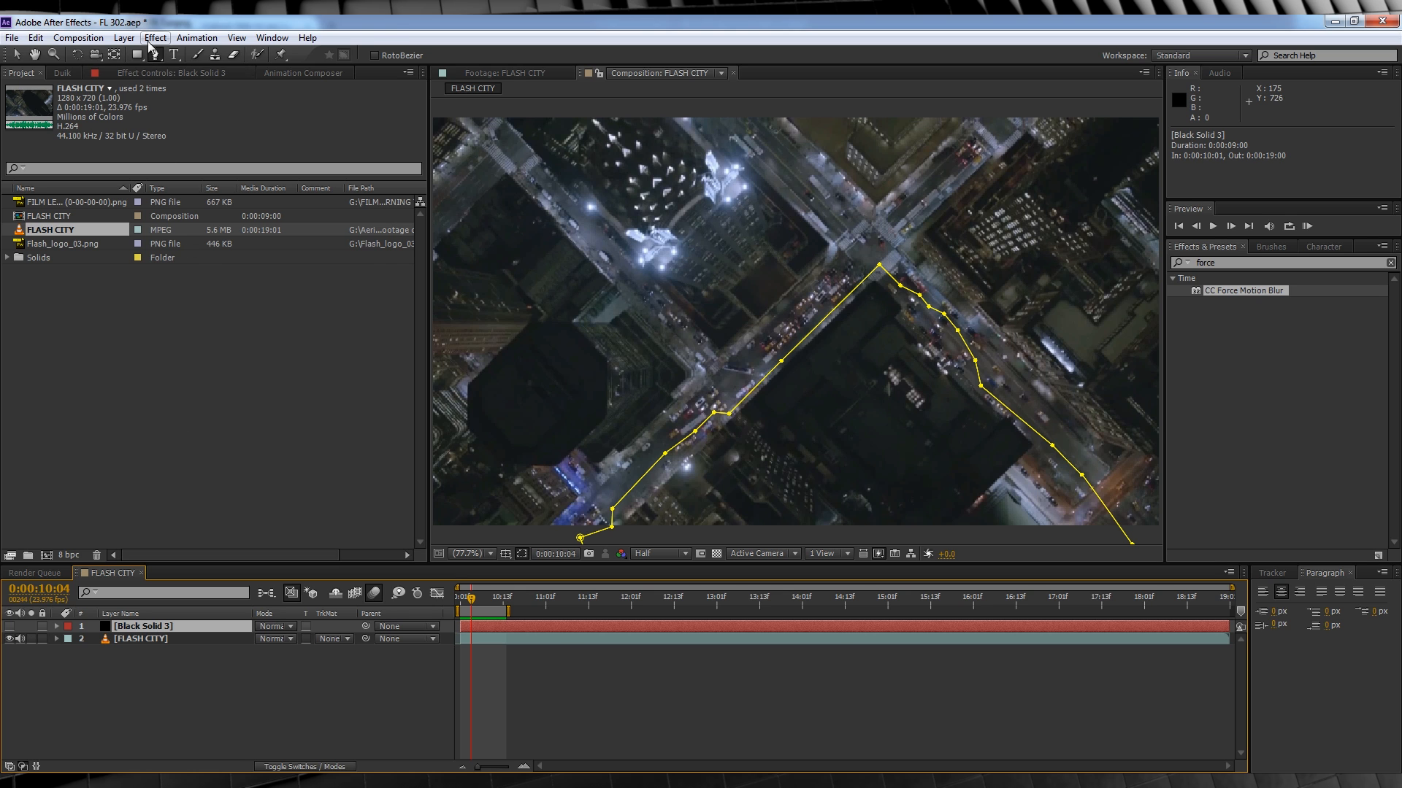
Step: Apply Effect > Generate > Vegas to Black Solid 3
{"action": "left_click", "coordinate": [155, 37]}
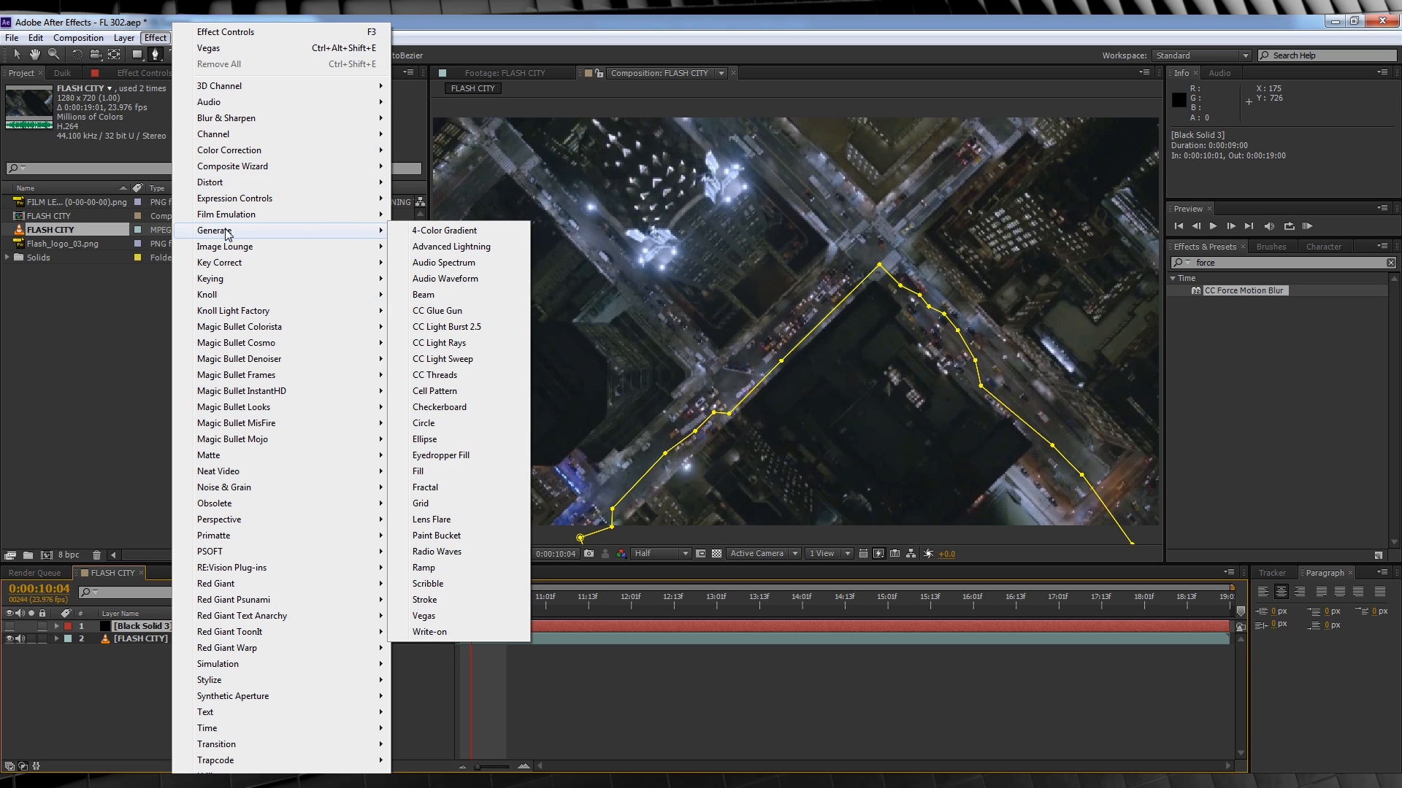
{"action": "mouse_move", "coordinate": [424, 616]}
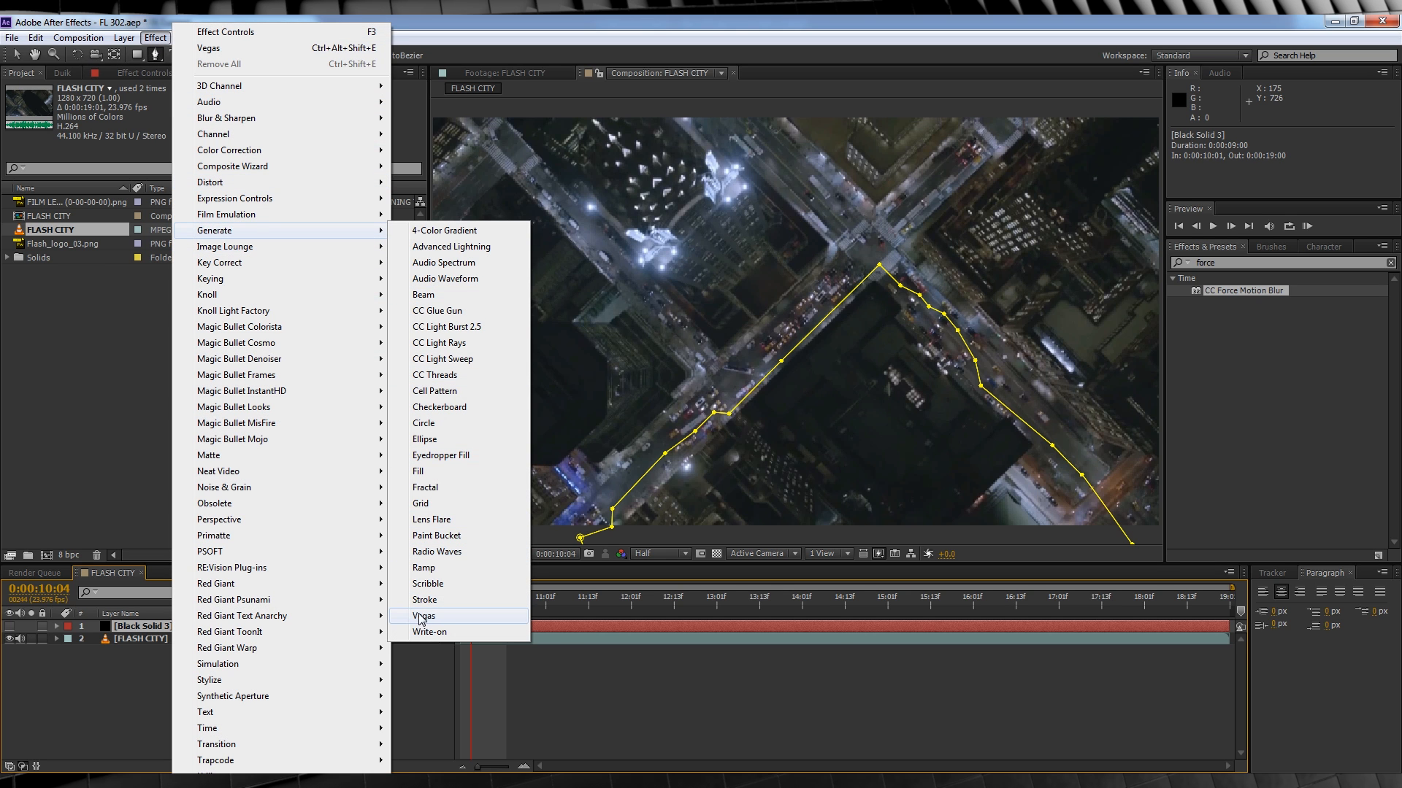
{"action": "left_click", "coordinate": [424, 616]}
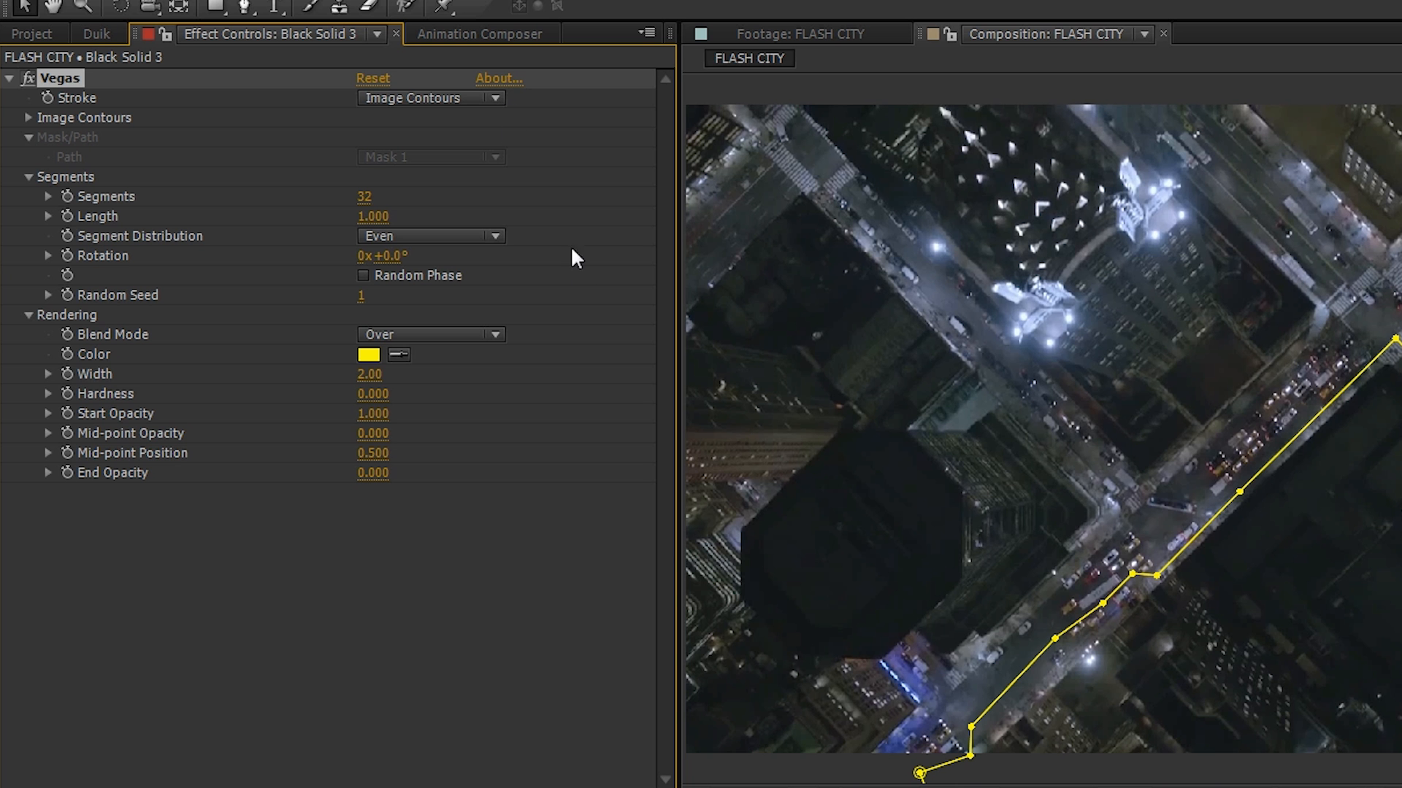
Step: Set Vegas to follow the mask path with Length 0.210 and Transparent blend mode
{"action": "left_click", "coordinate": [429, 97]}
{"action": "type", "text": "1"}
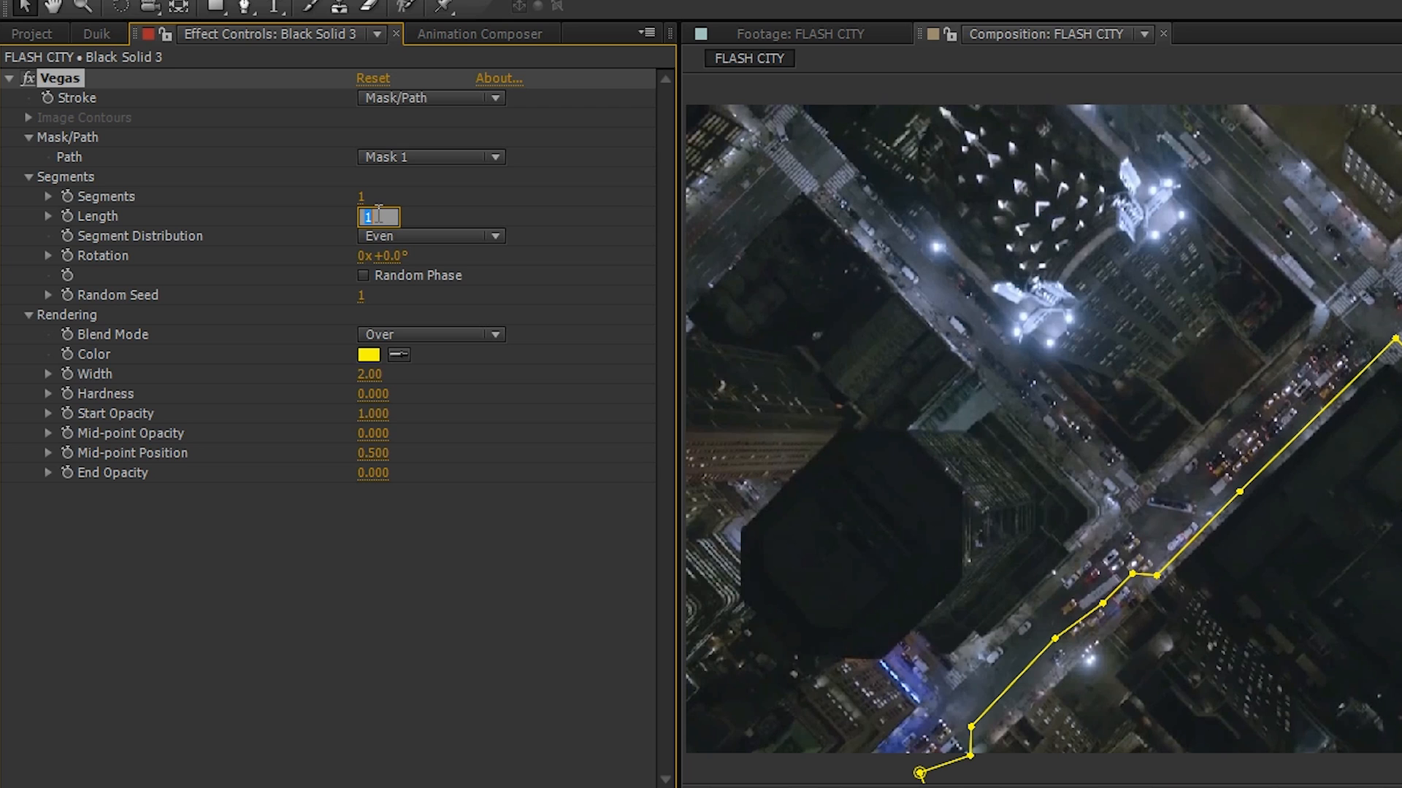
{"action": "type", "text": ".210"}
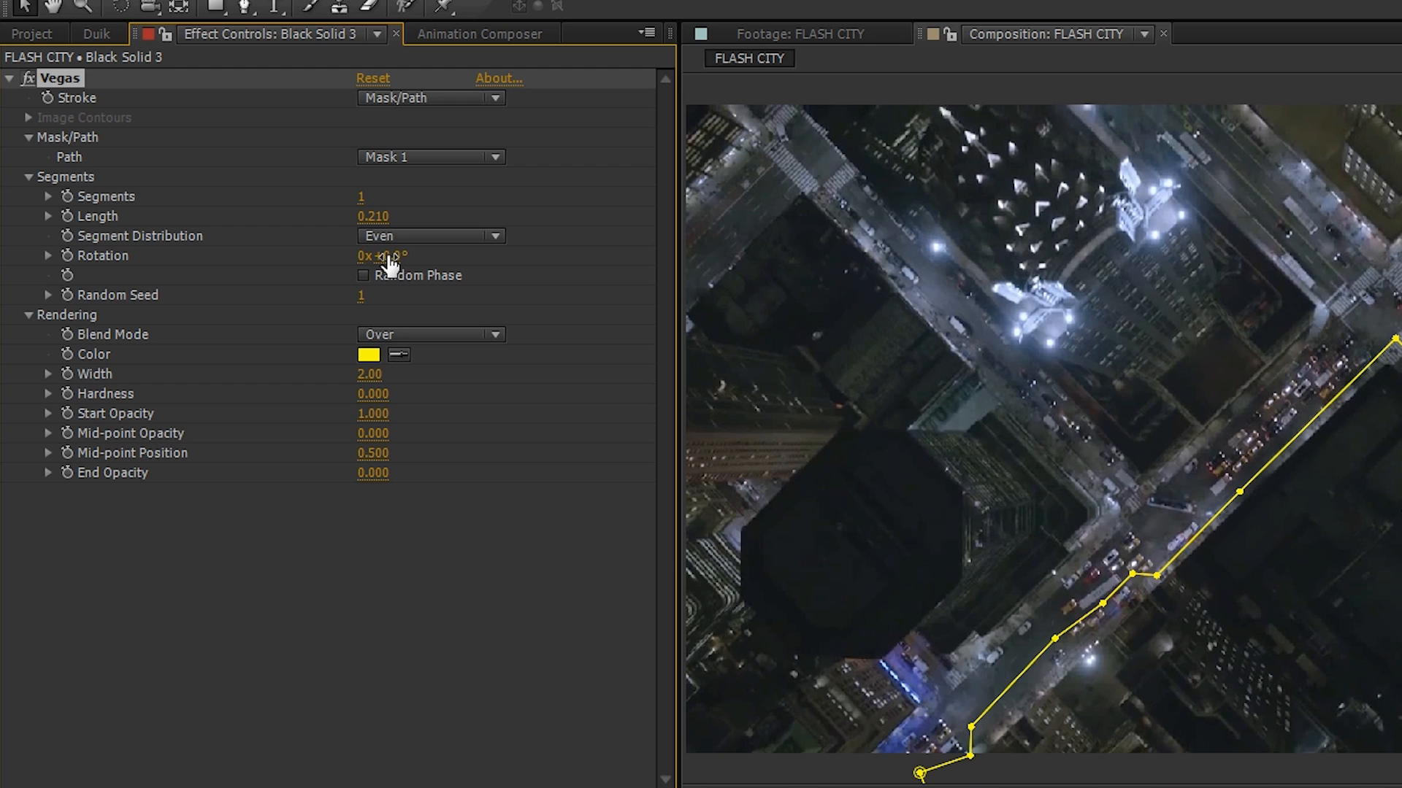
{"action": "left_click", "coordinate": [429, 335]}
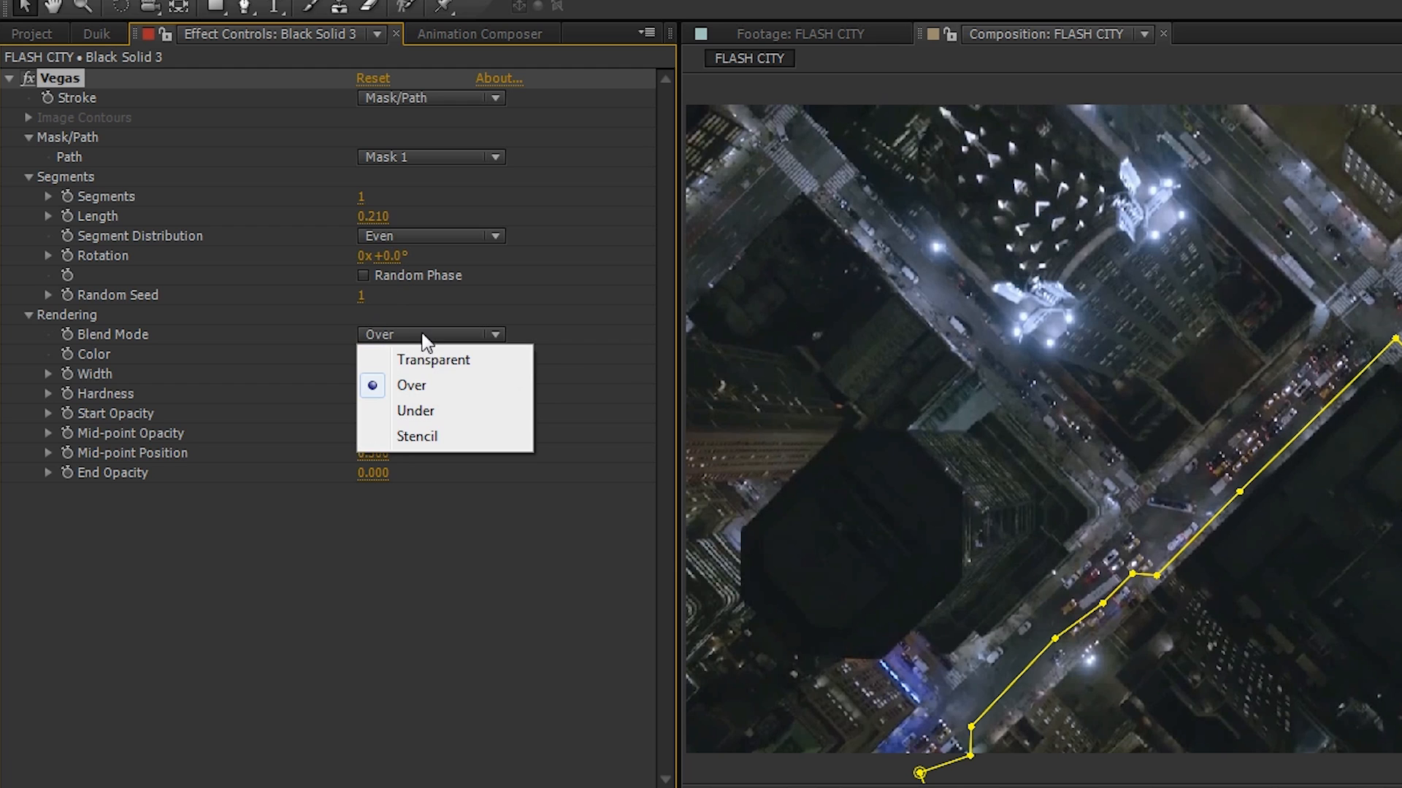
{"action": "left_click", "coordinate": [433, 359]}
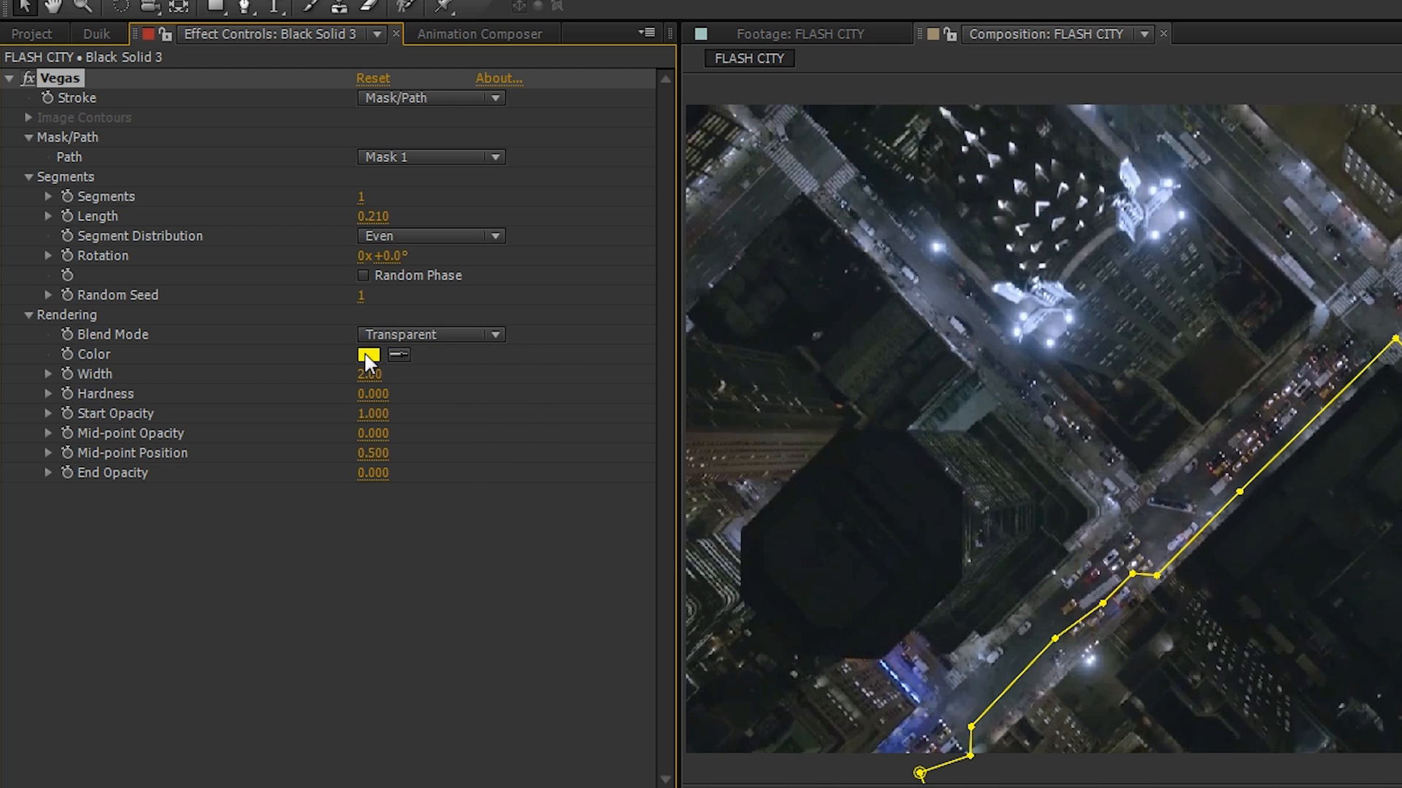
Step: Make the Vegas stroke orange, width 3.70, and adjust its start and end opacities
{"action": "left_click", "coordinate": [368, 354]}
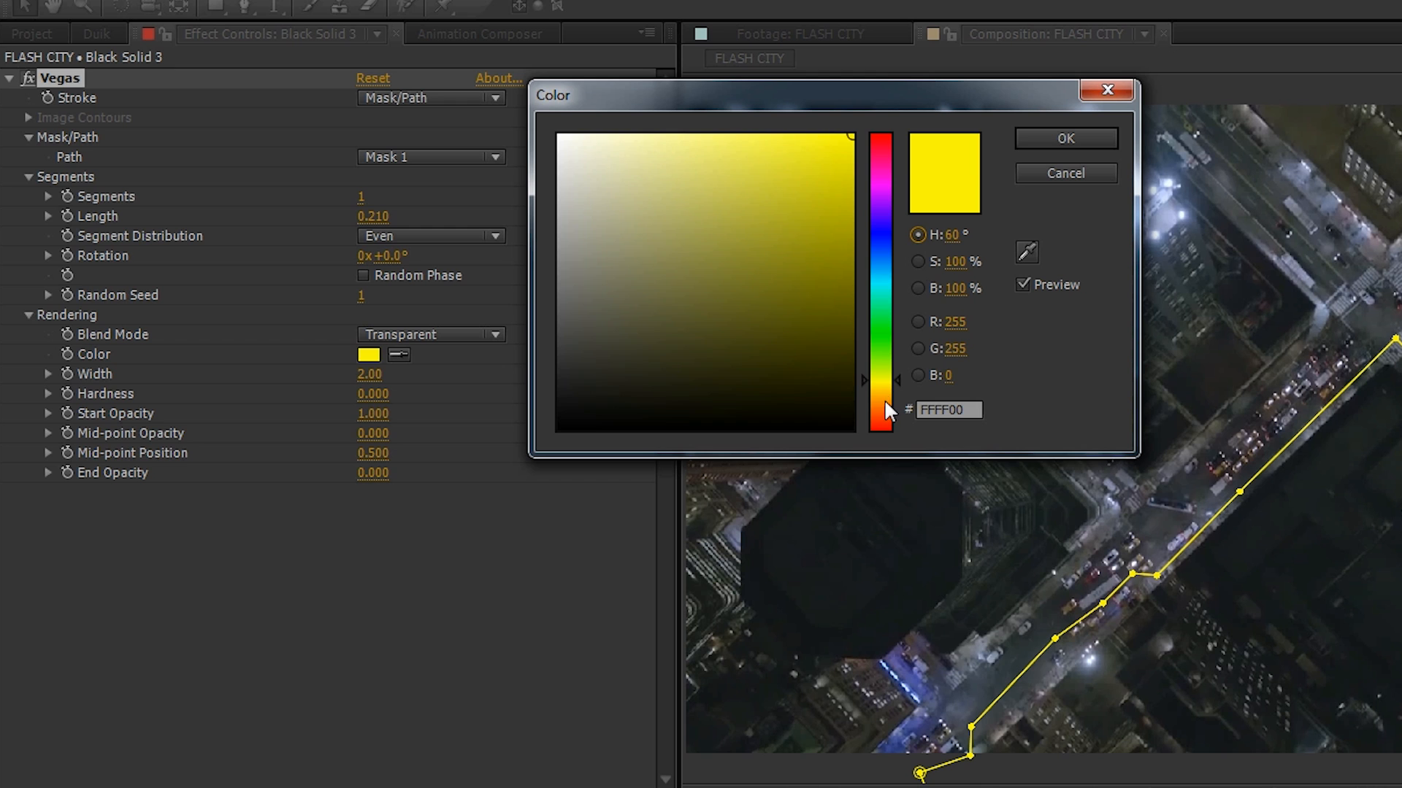
{"action": "left_click", "coordinate": [800, 163]}
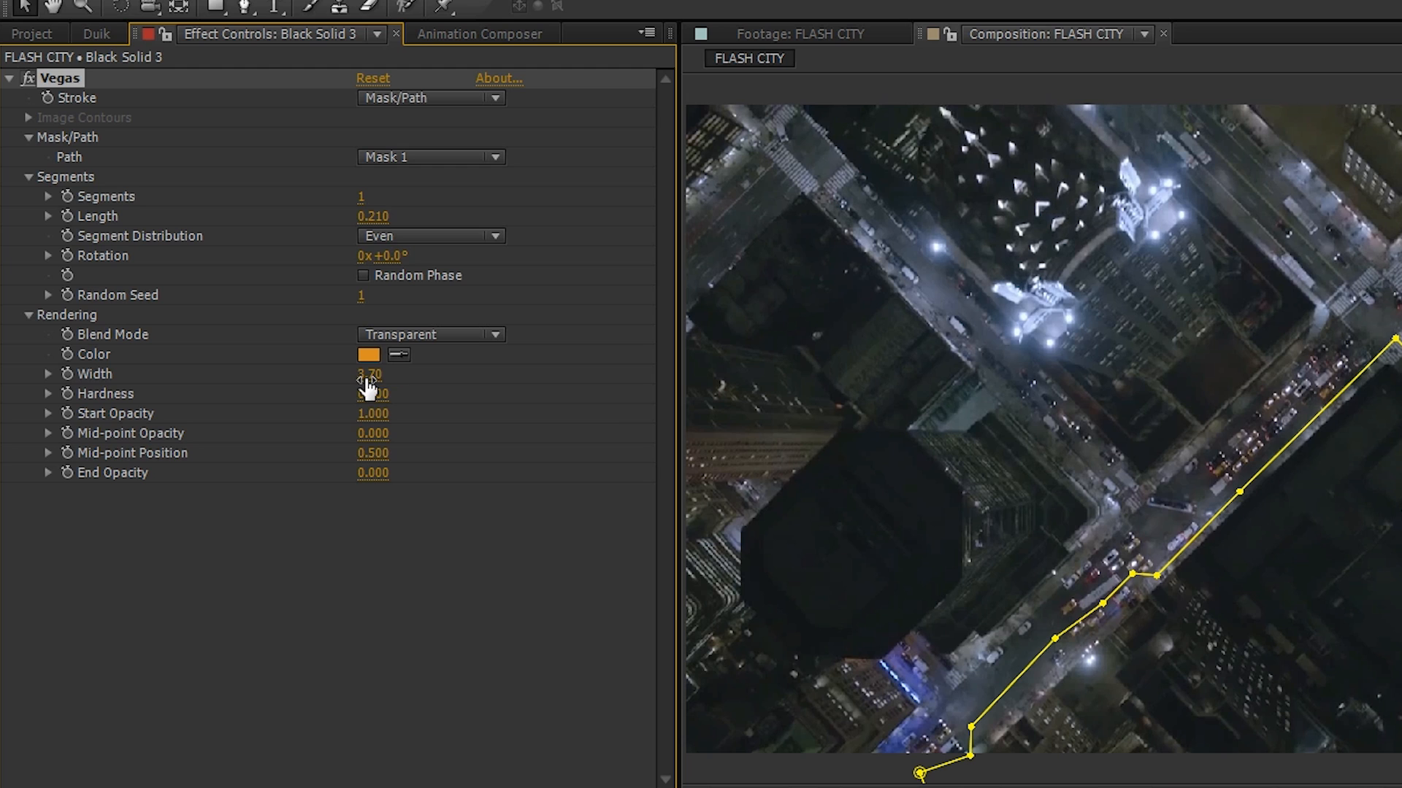
{"action": "double_click", "coordinate": [373, 394]}
{"action": "type", "text": "0.680"}
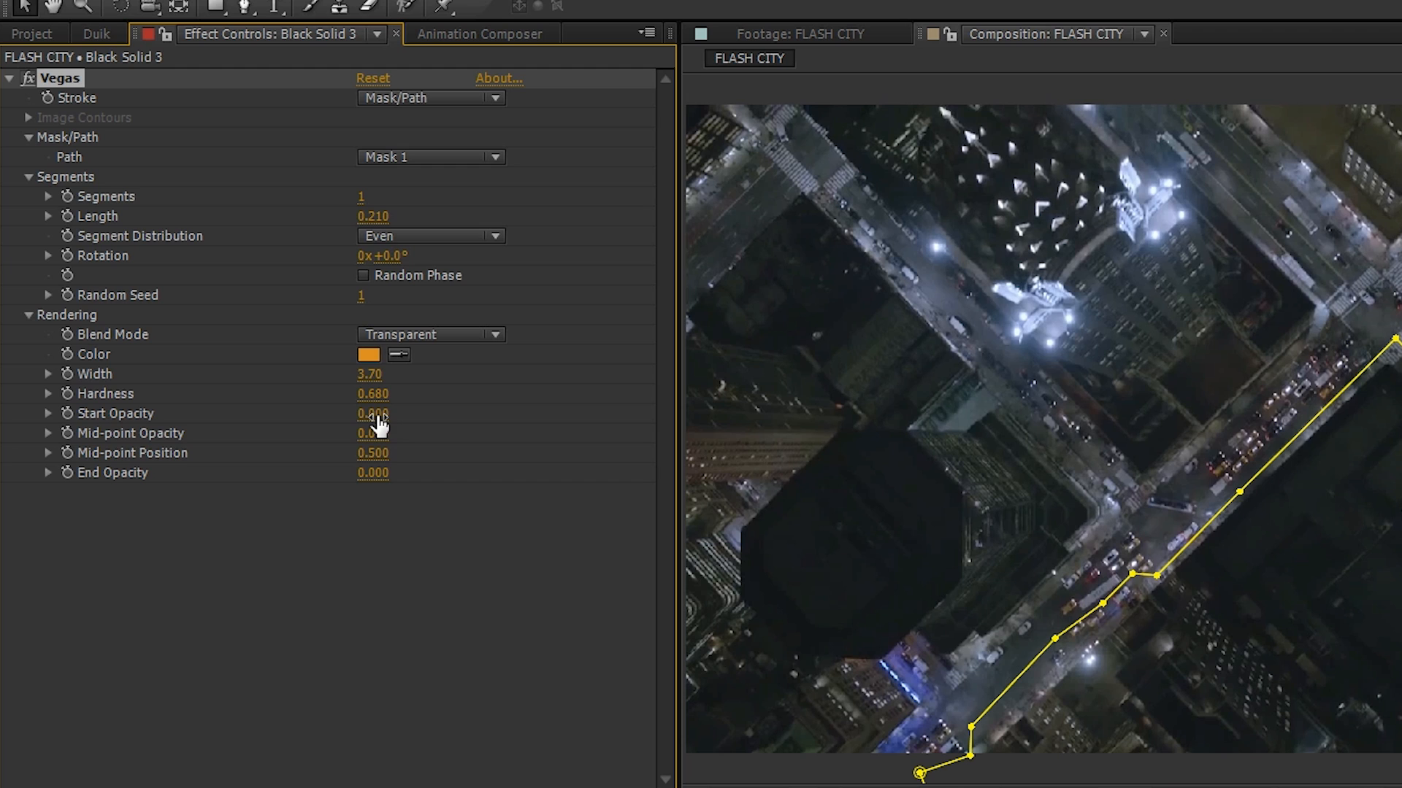
{"action": "double_click", "coordinate": [372, 433]}
{"action": "type", "text": "-0.350"}
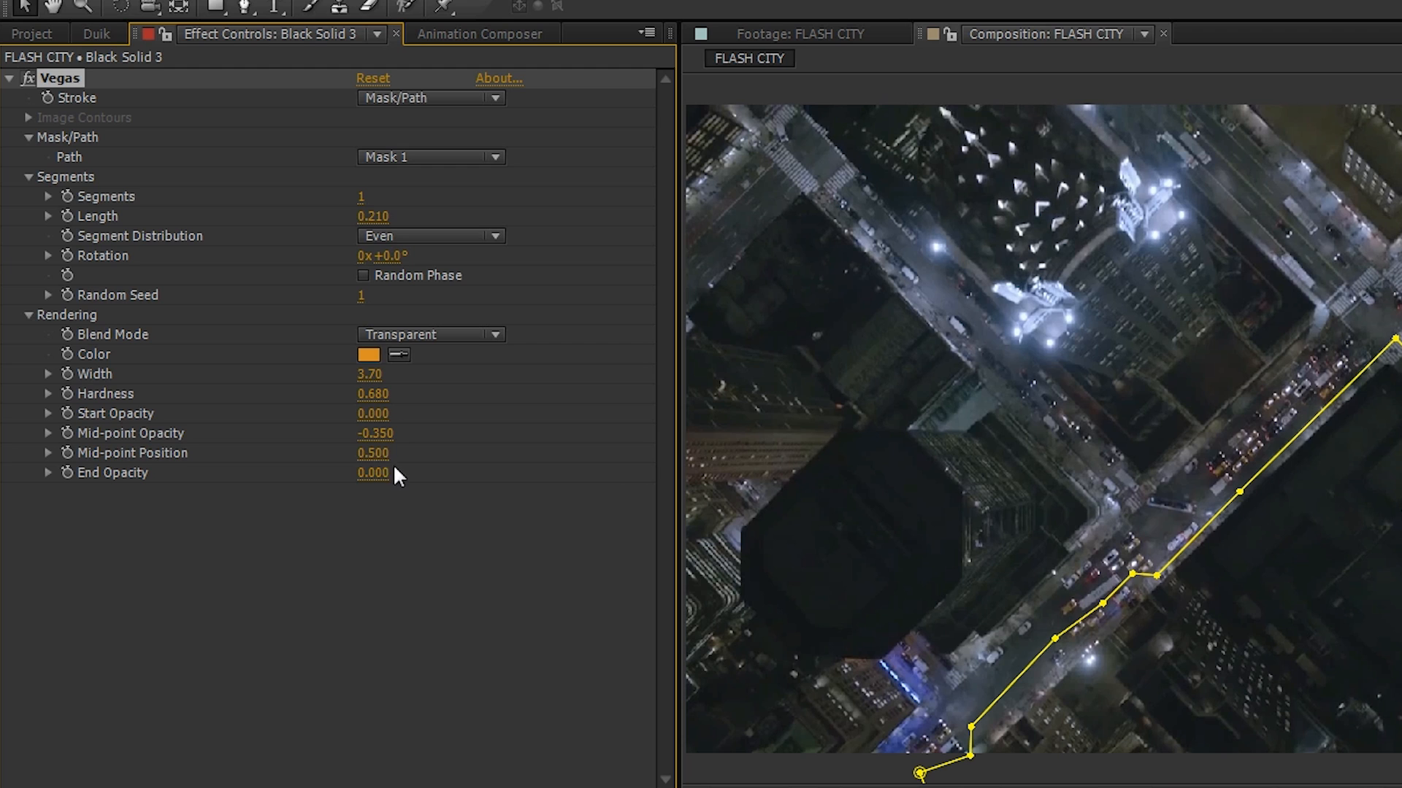
{"action": "double_click", "coordinate": [373, 473]}
{"action": "type", "text": "1.000"}
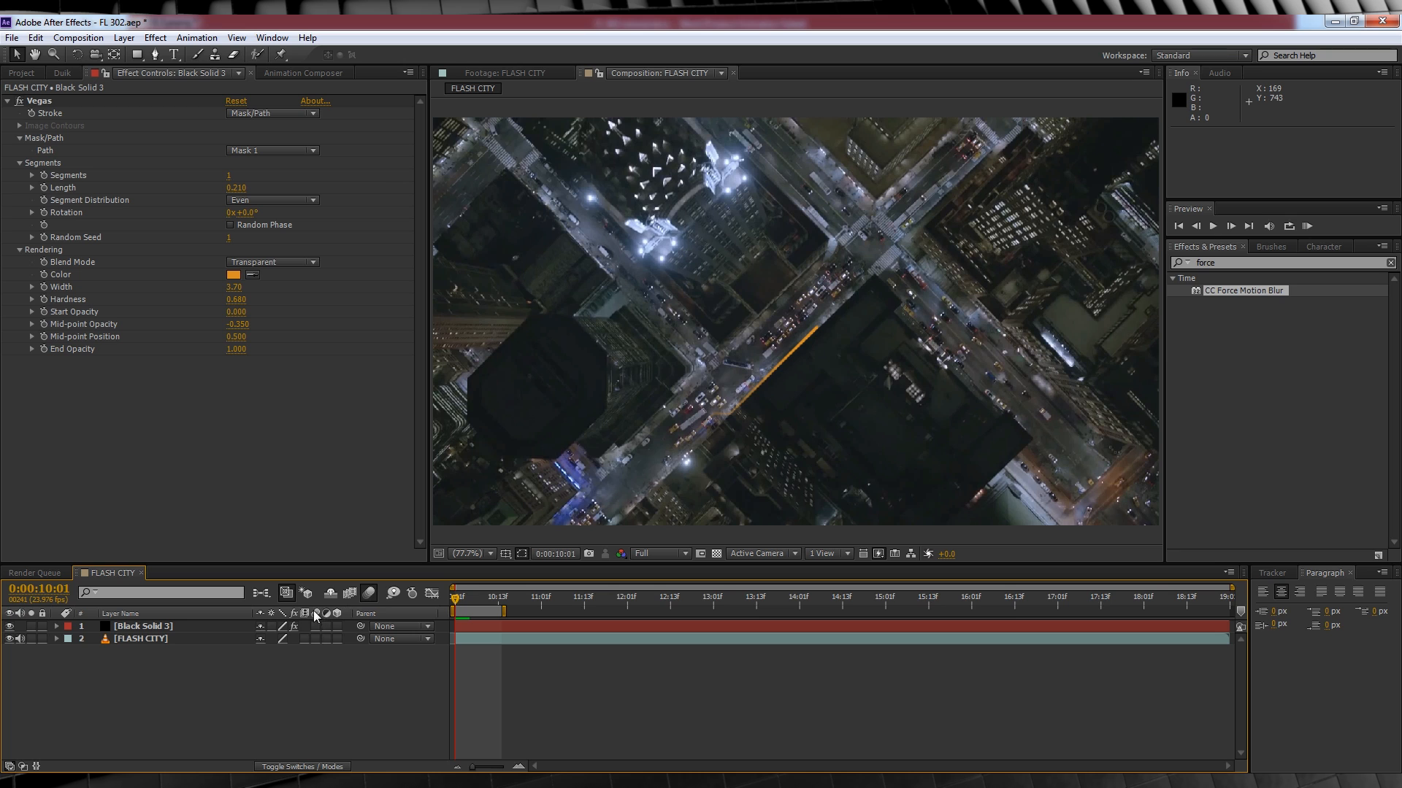
Step: Select Black Solid 3 and scrub Vegas Rotation to slide the orange streak along the mask
{"action": "left_click", "coordinate": [143, 625]}
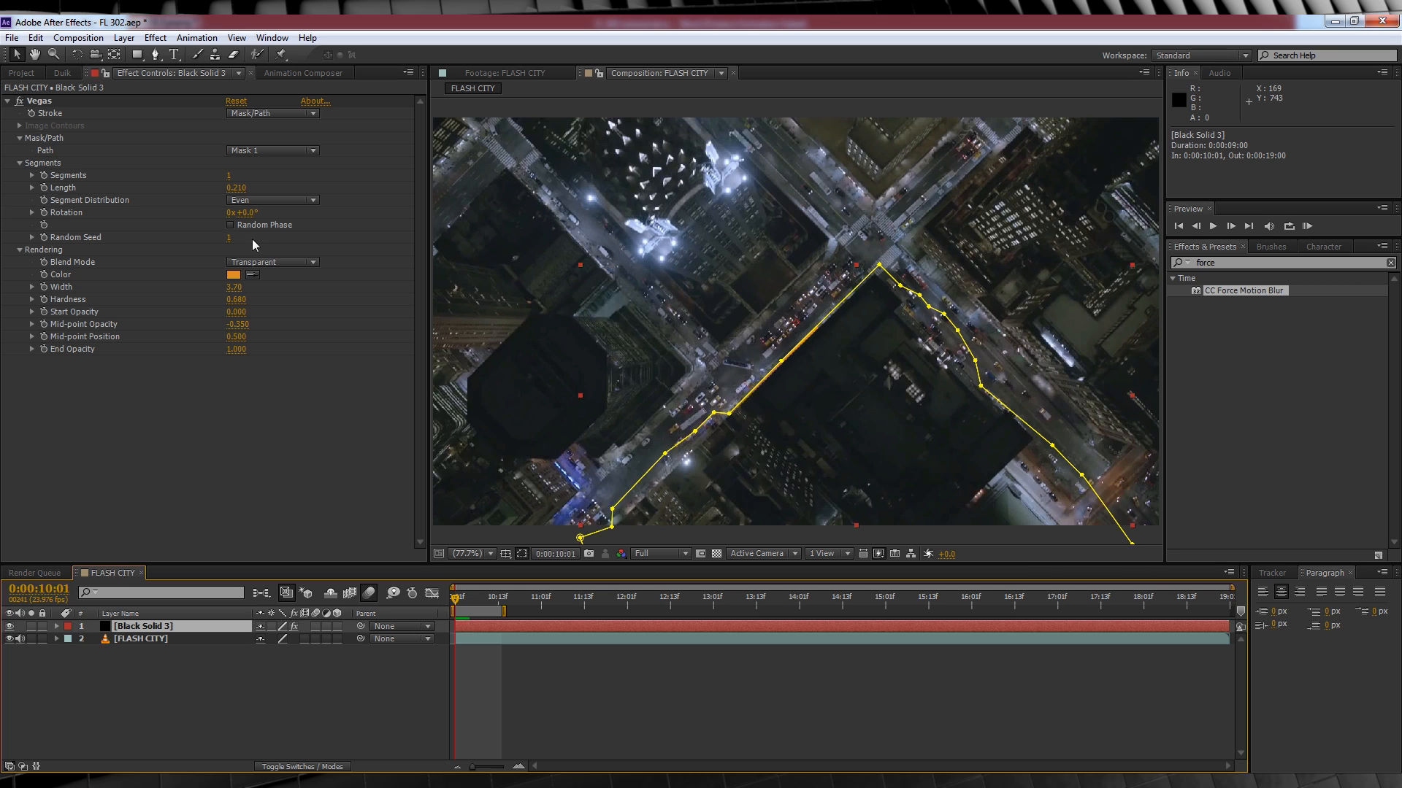
{"action": "left_click_drag", "start_coordinate": [246, 212], "coordinate": [334, 212]}
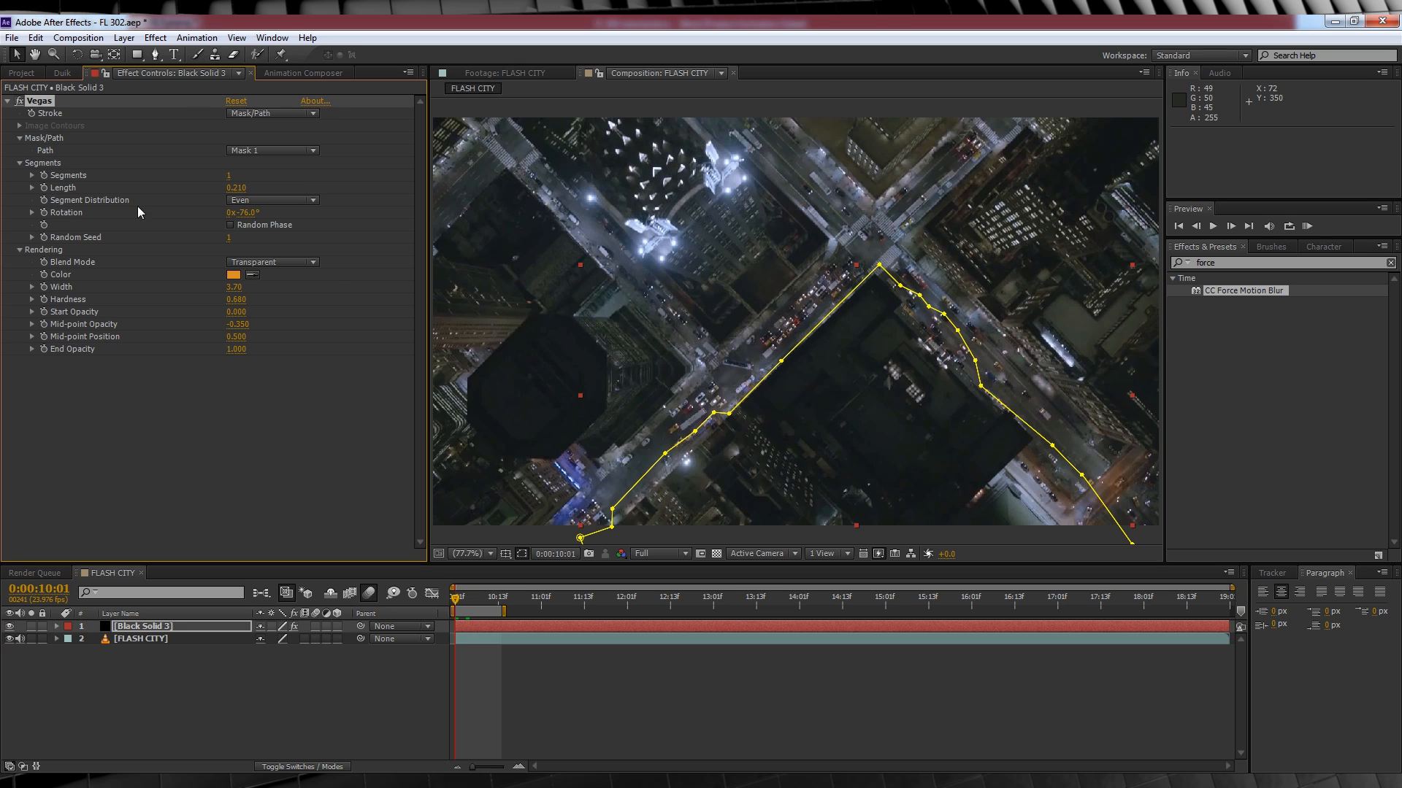
{"action": "mouse_move", "coordinate": [401, 435]}
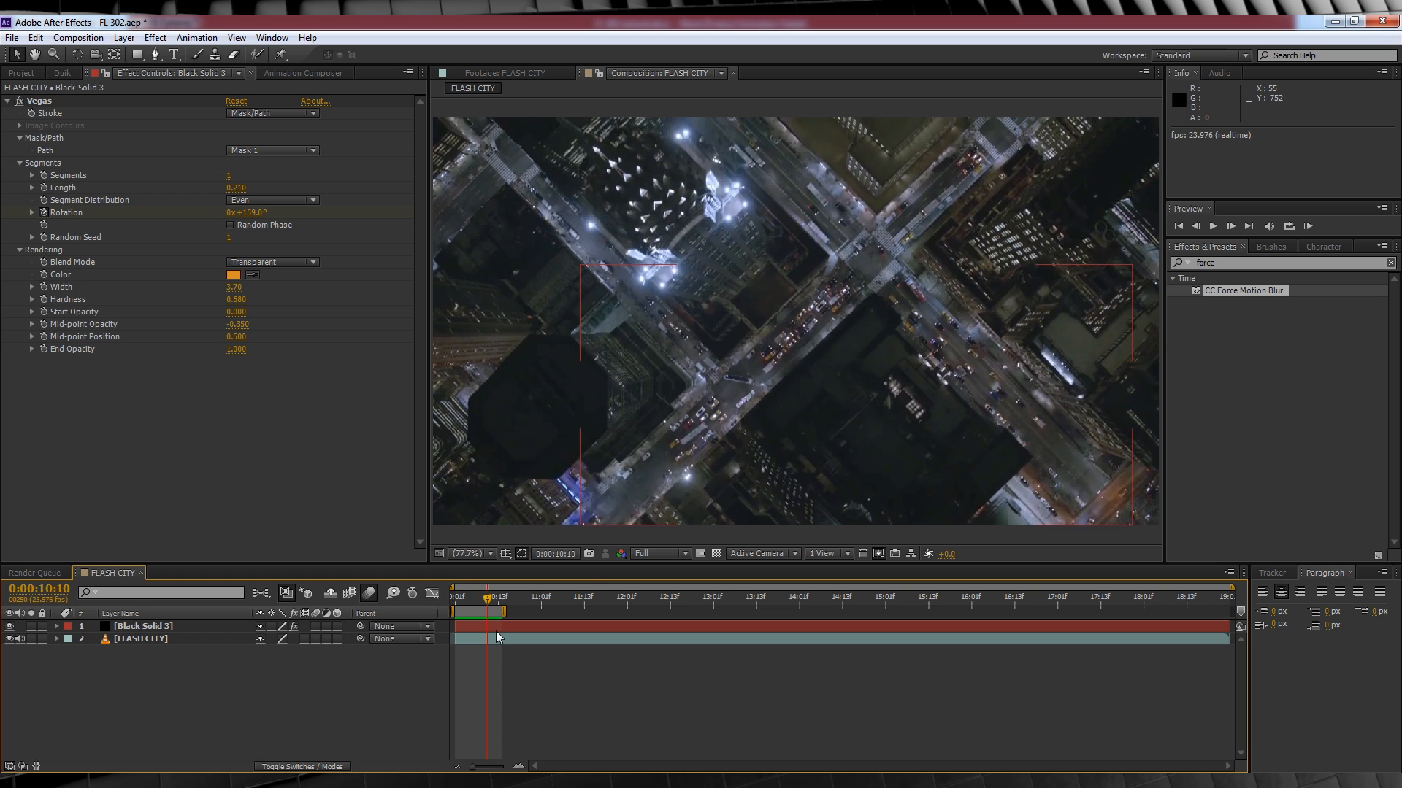
{"action": "left_click", "coordinate": [142, 625]}
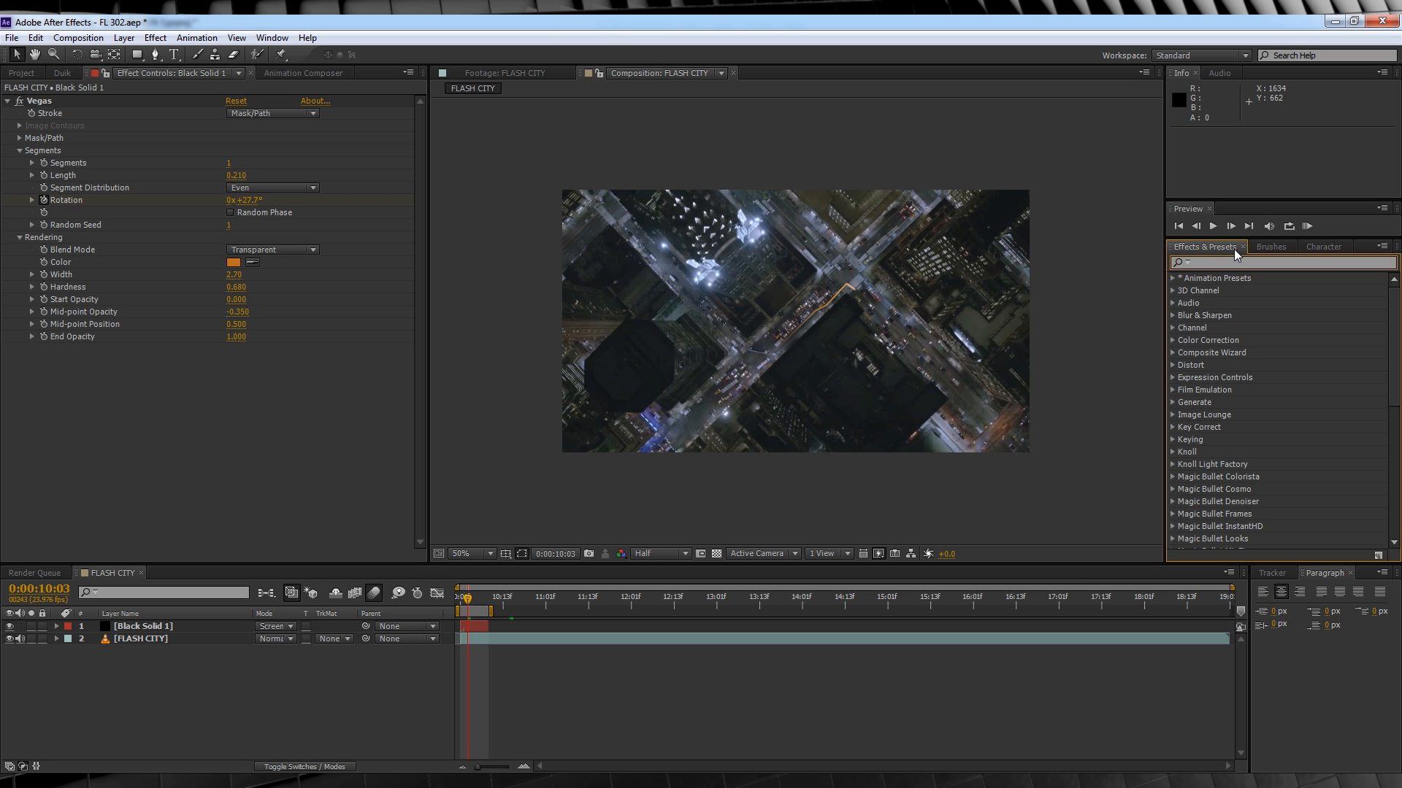
Step: Apply CC Force Motion Blur with 125 samples and Override Shutter Angle enabled
{"action": "type", "text": "force"}
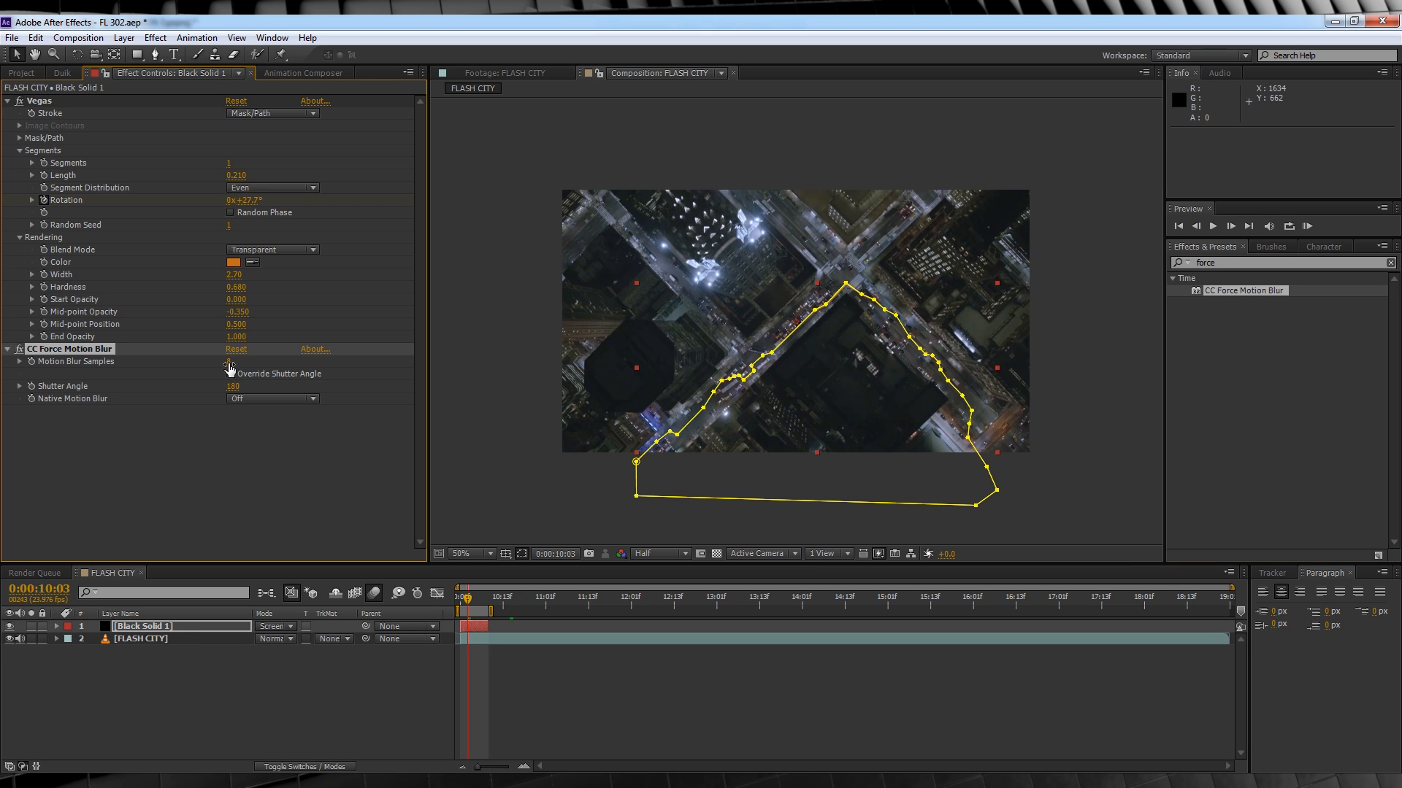
{"action": "double_click", "coordinate": [238, 362]}
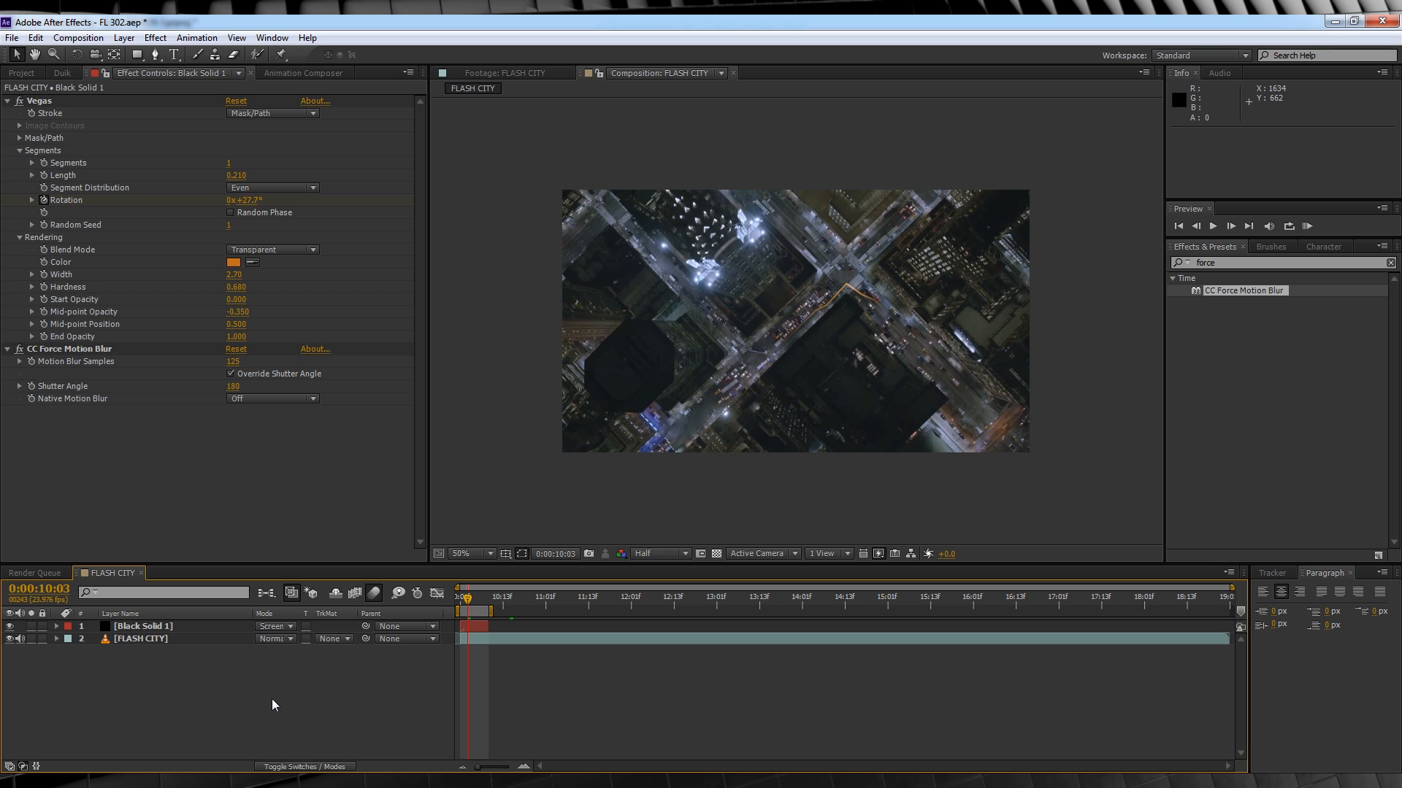
{"action": "mouse_move", "coordinate": [248, 708]}
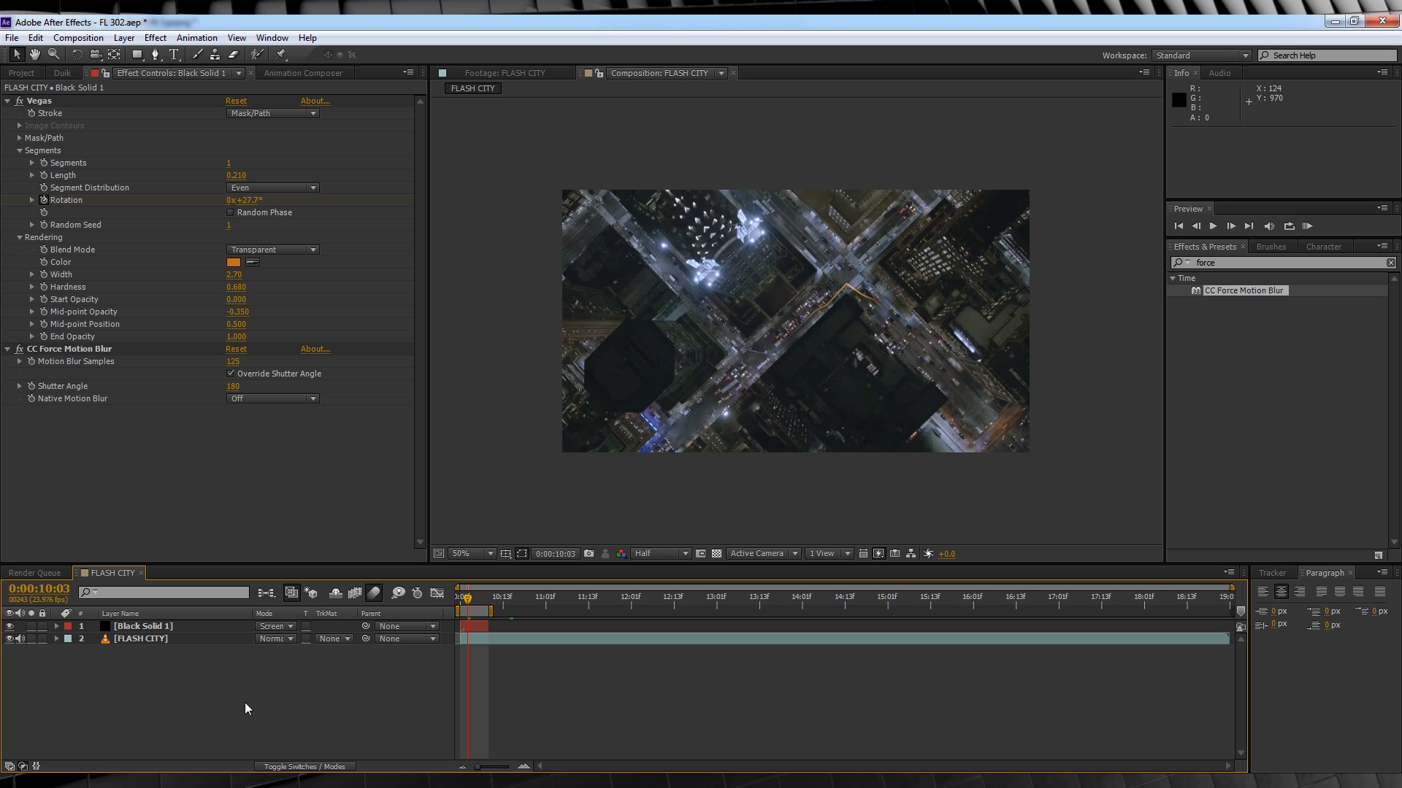
{"action": "left_click", "coordinate": [154, 37]}
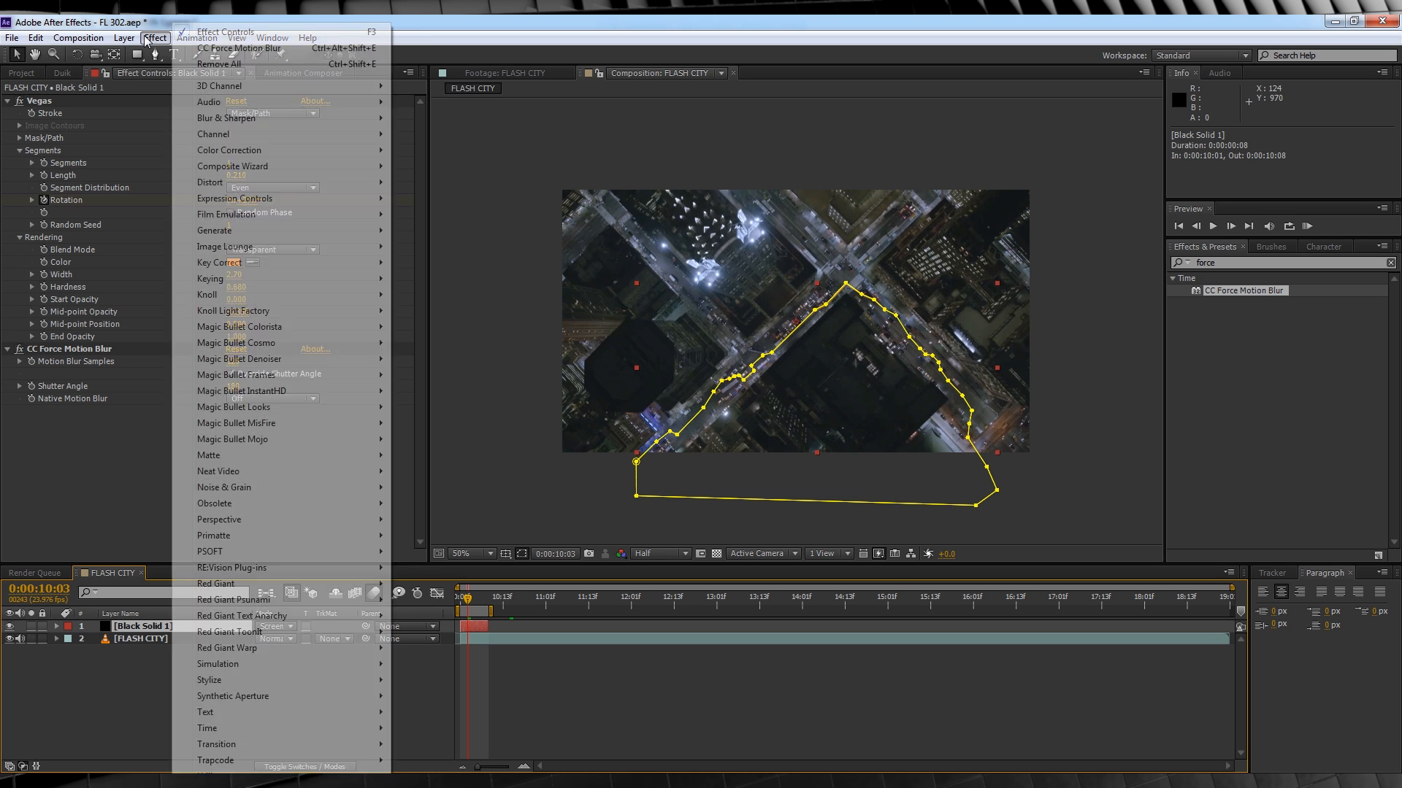
{"action": "mouse_move", "coordinate": [208, 680]}
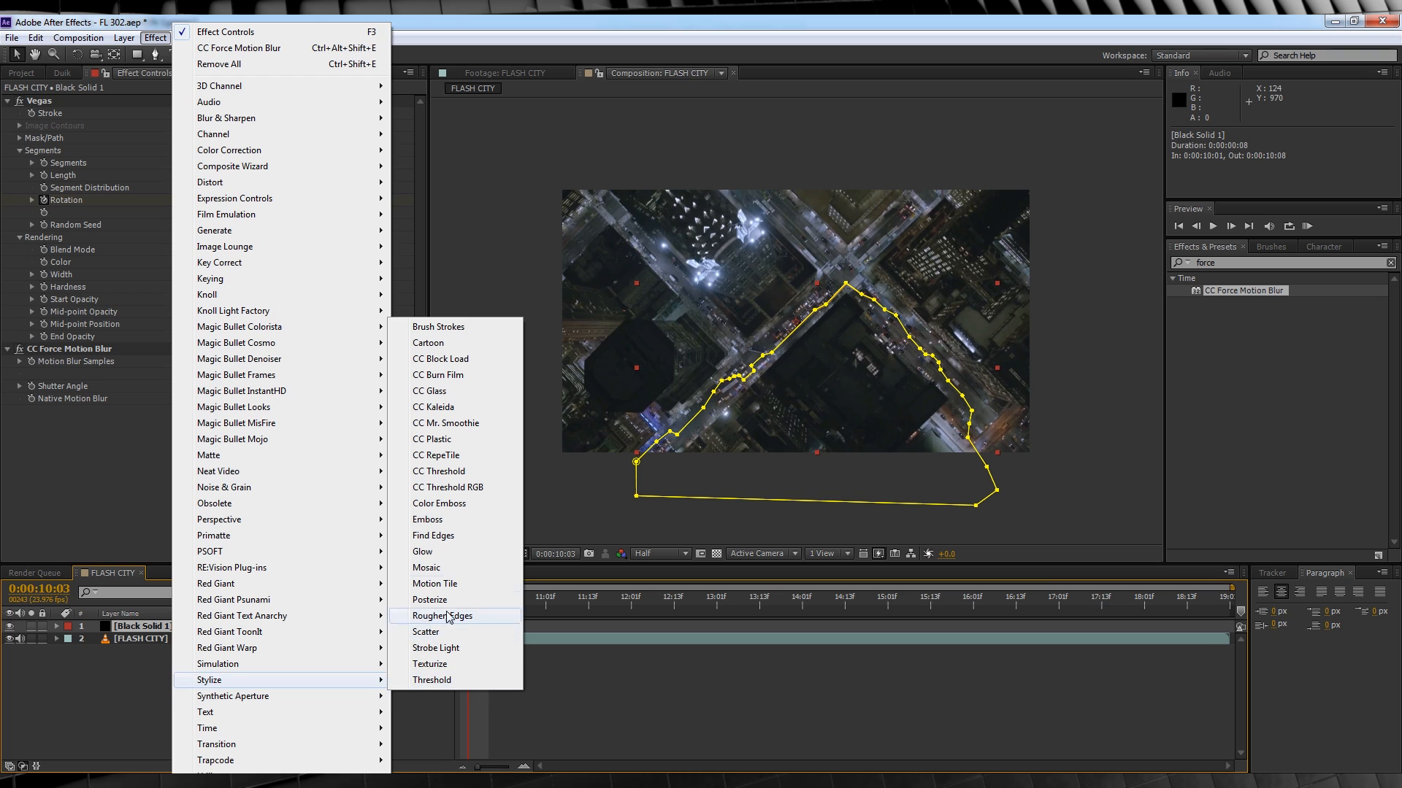
Step: Apply Stylize > Glow to the streak solid twice
{"action": "left_click", "coordinate": [422, 552]}
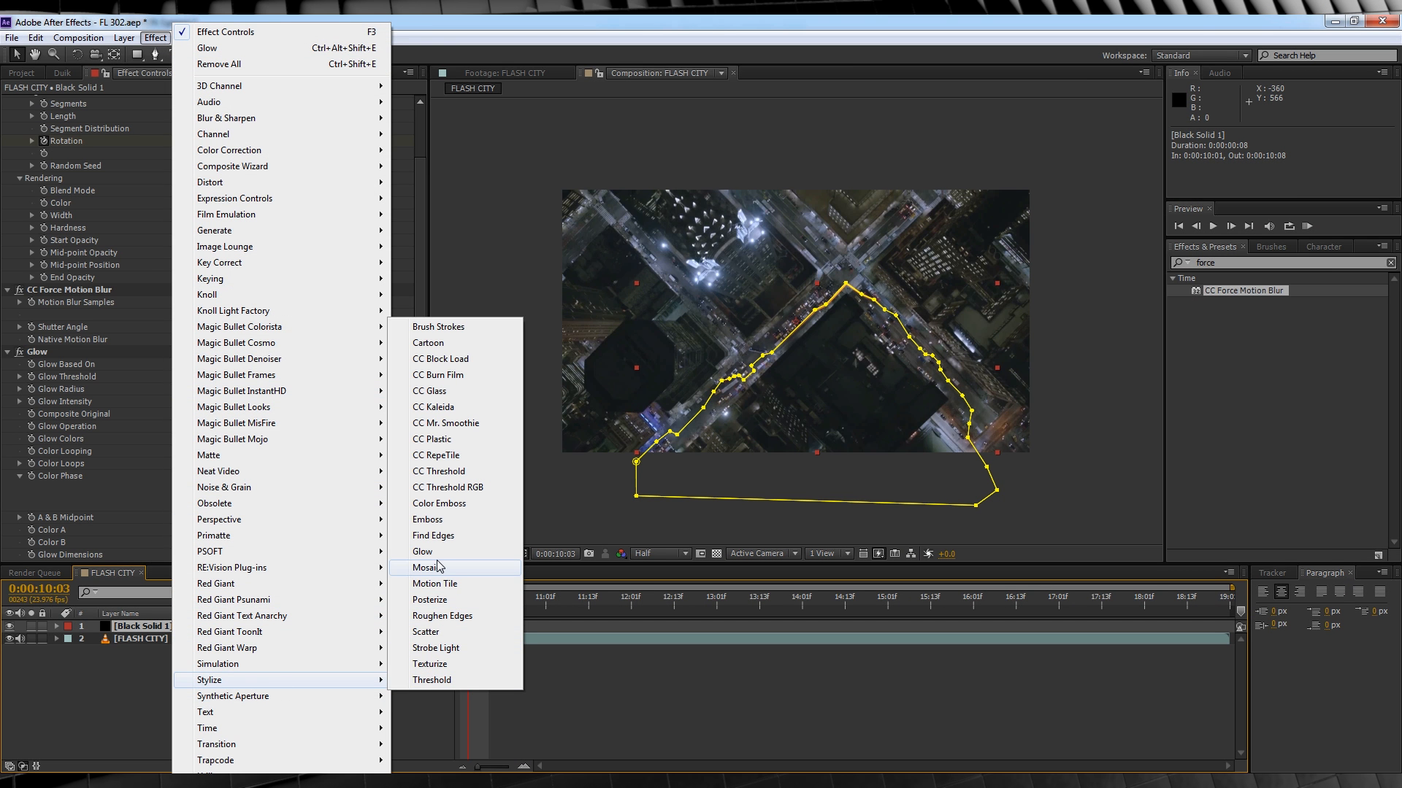
{"action": "left_click", "coordinate": [422, 552]}
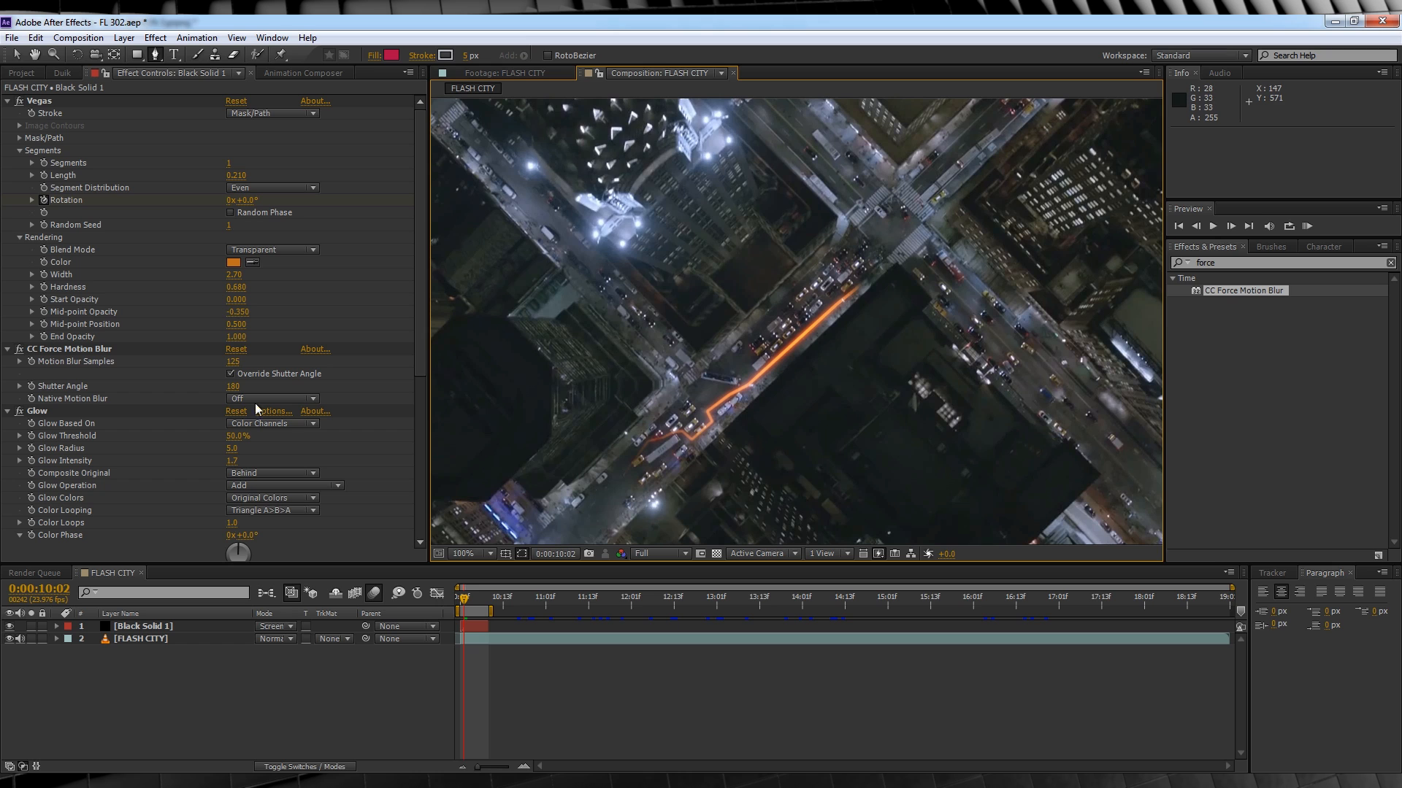
{"action": "mouse_move", "coordinate": [604, 646]}
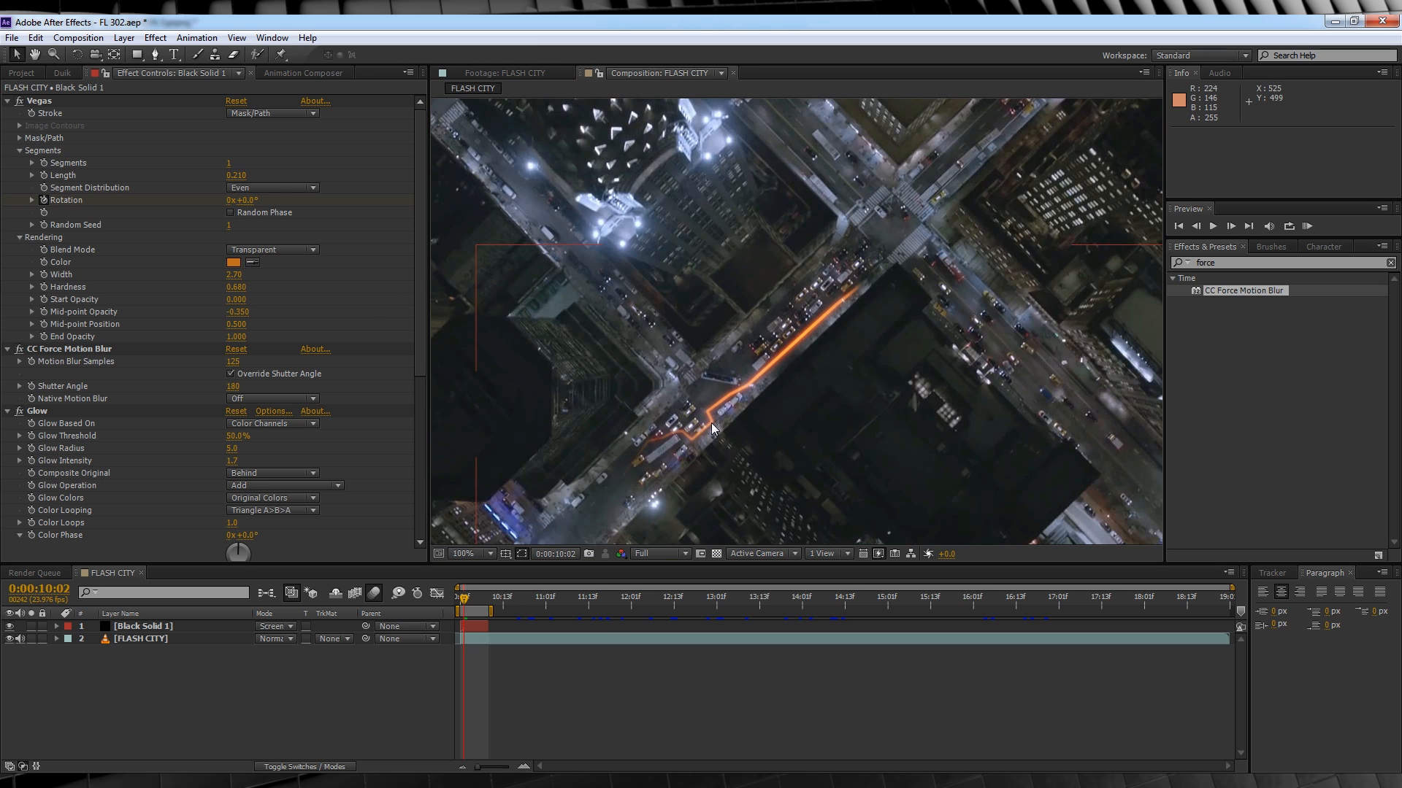
{"action": "mouse_move", "coordinate": [78, 563]}
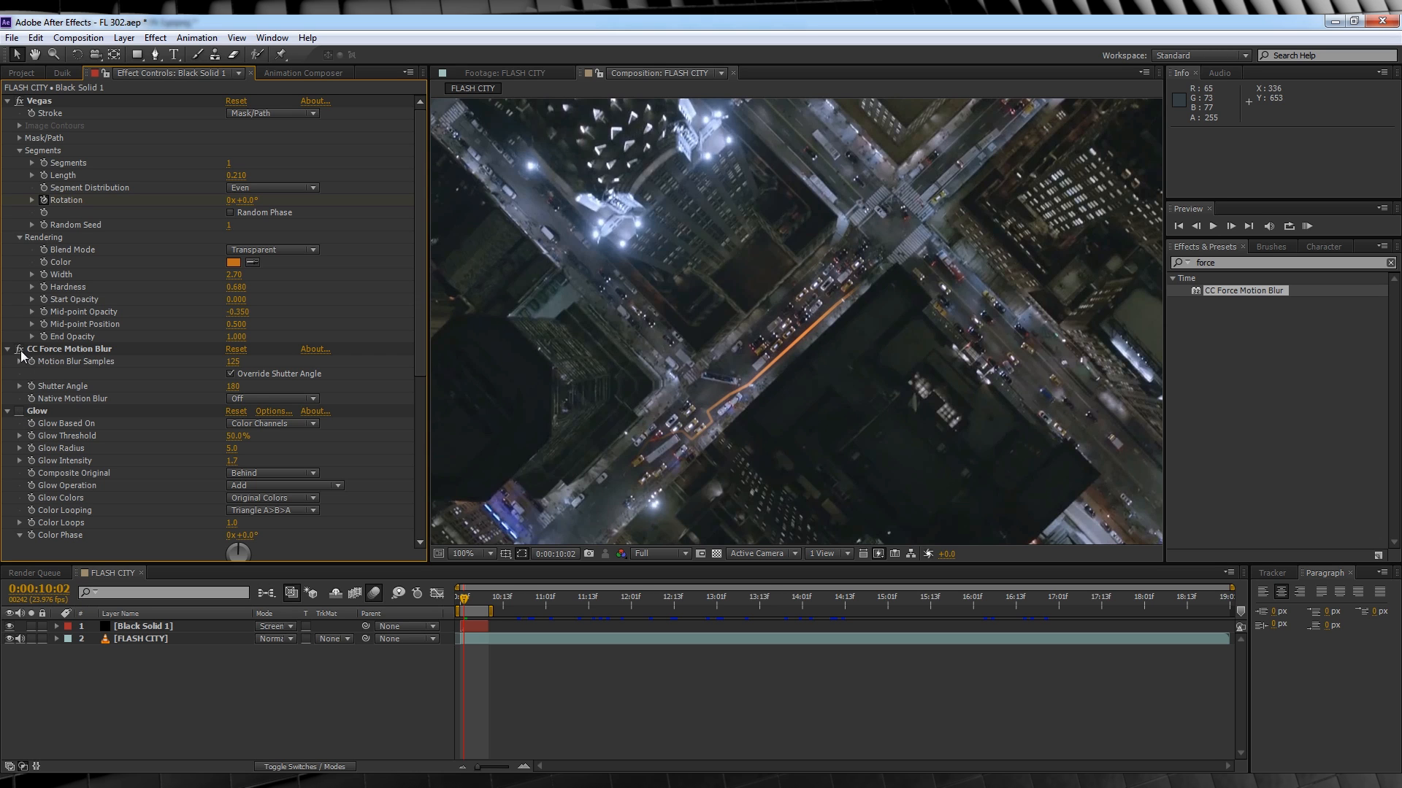
Step: Zoom in on the mask and set Vegas Rotation to 27.7° near the central street corner
{"action": "scroll", "scroll_direction": "down", "scroll_amount": 3}
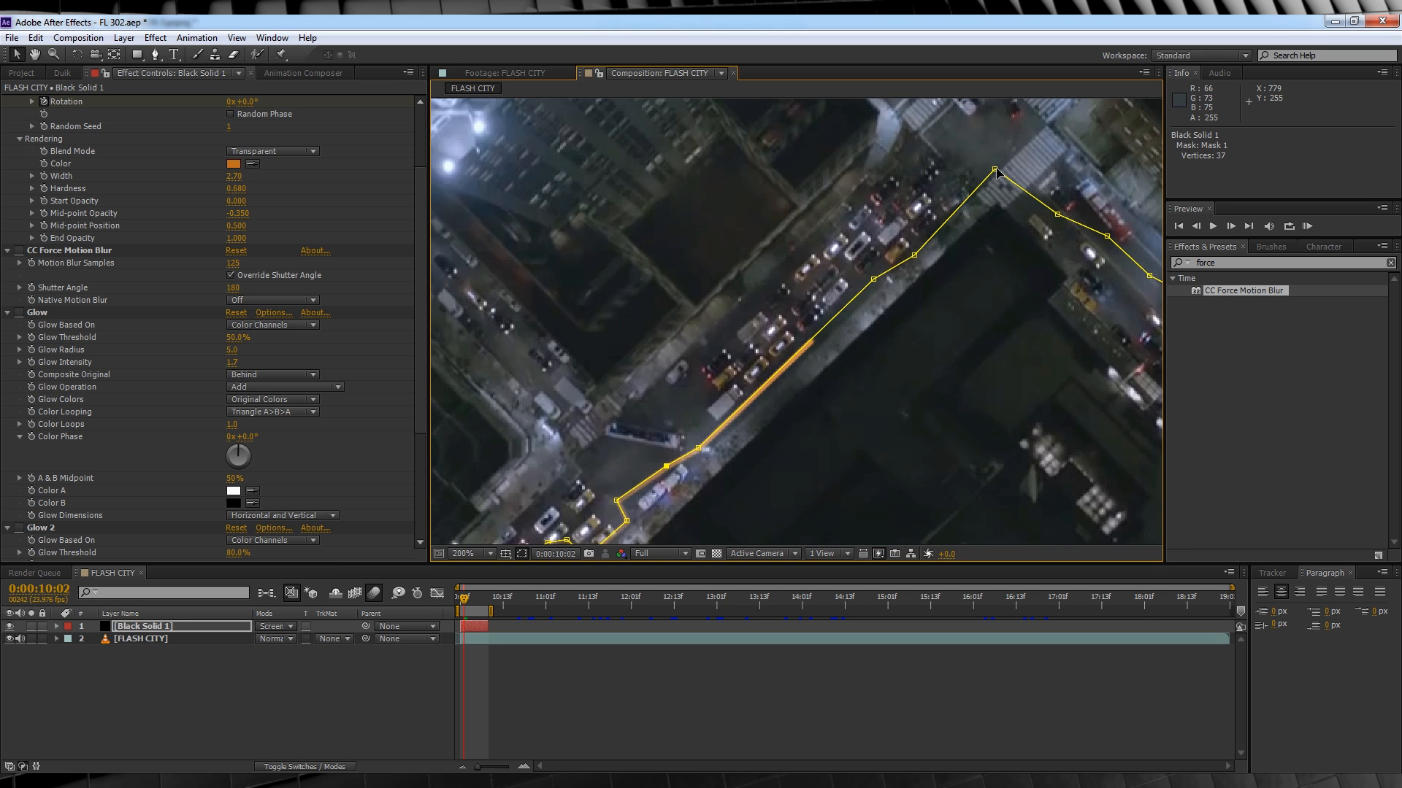
{"action": "mouse_move", "coordinate": [885, 284]}
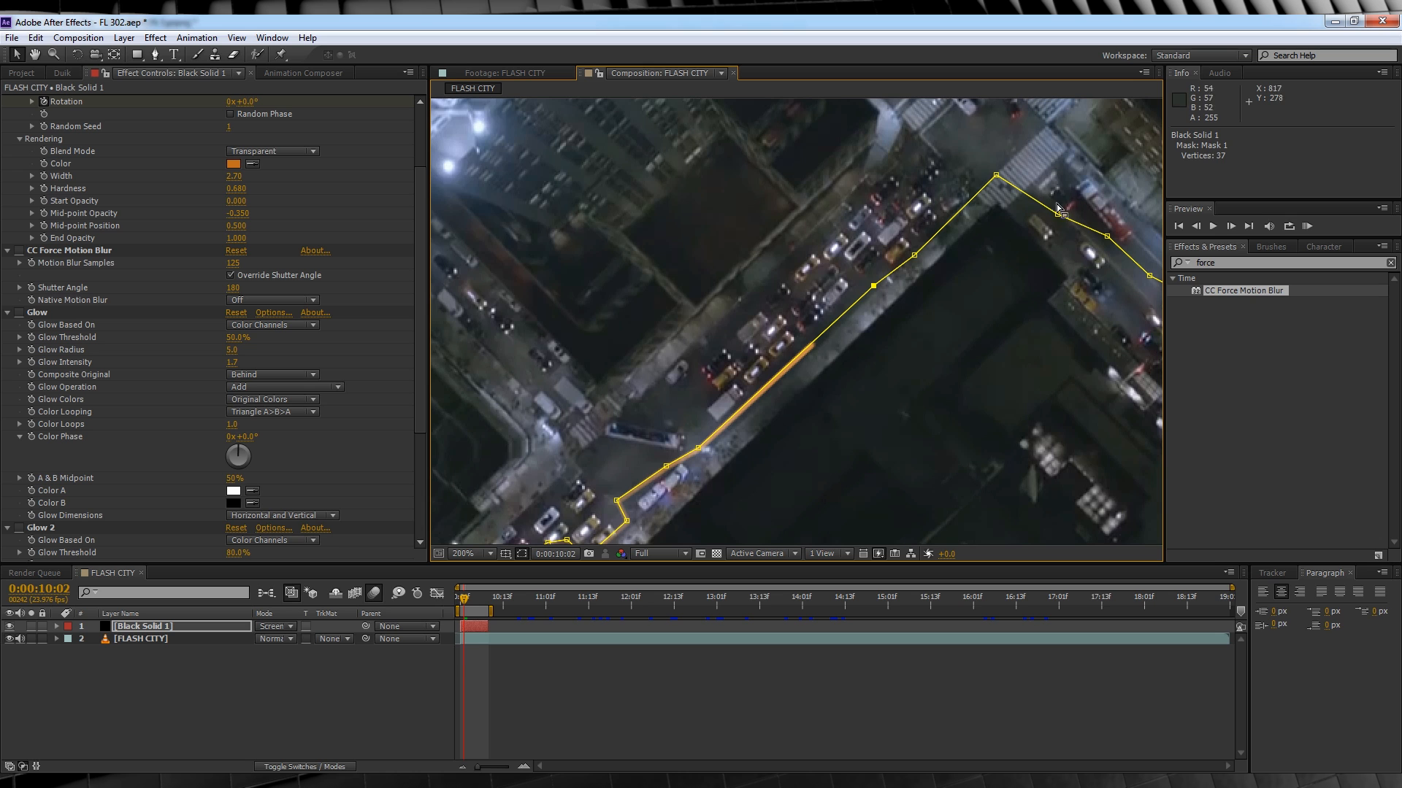
{"action": "mouse_move", "coordinate": [1046, 222]}
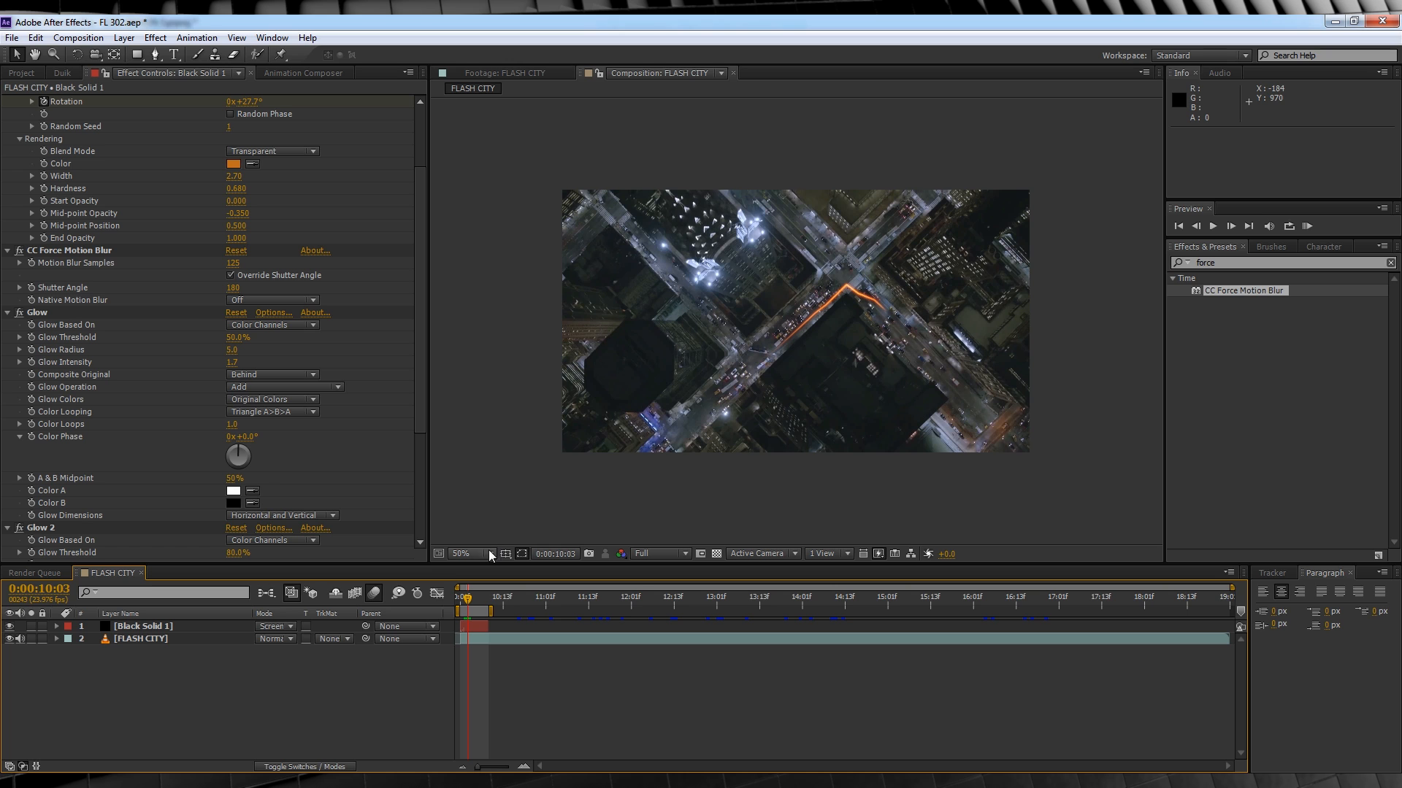
{"action": "left_click", "coordinate": [658, 553]}
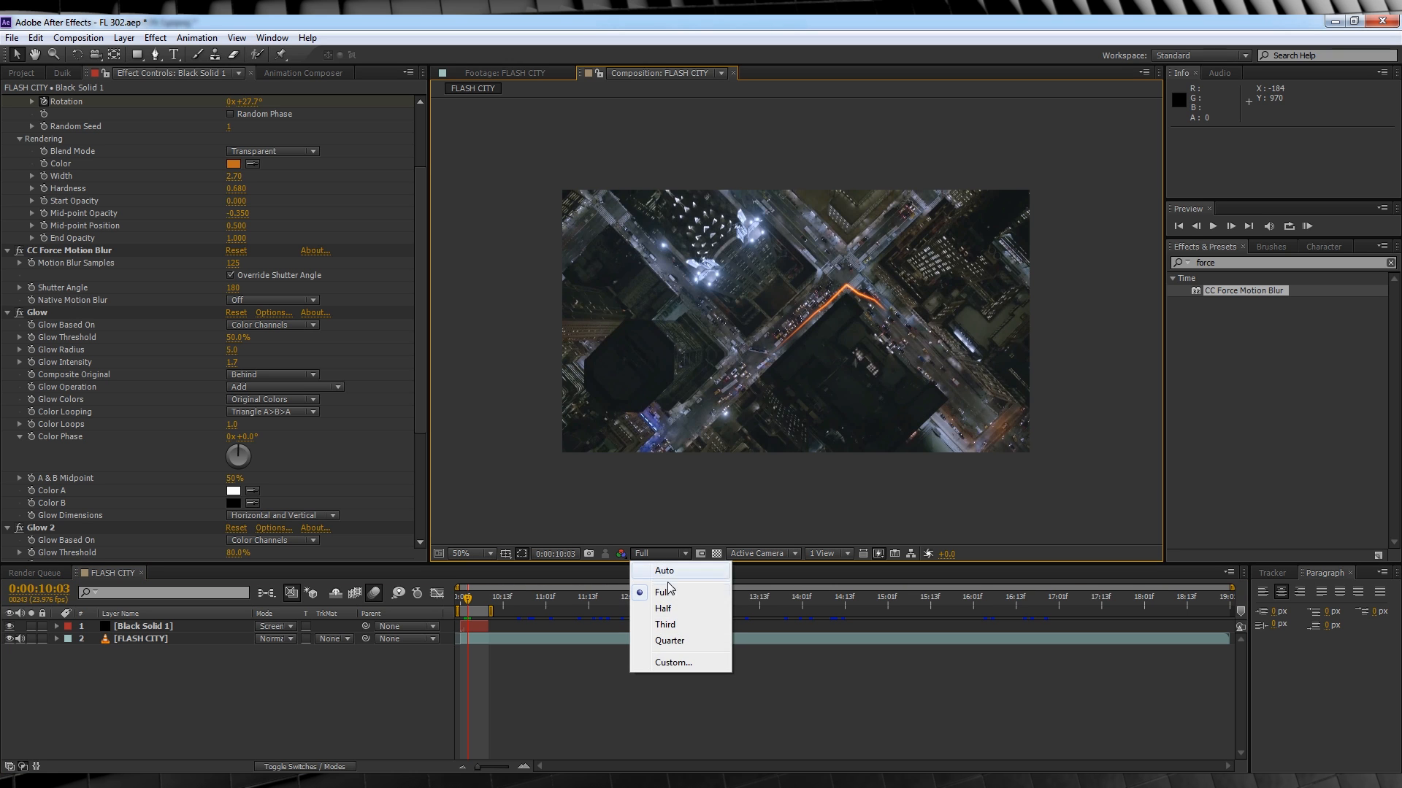
Step: Set preview resolution to Half and switch the duplicate's Vegas Path to Mask 2
{"action": "left_click", "coordinate": [662, 609]}
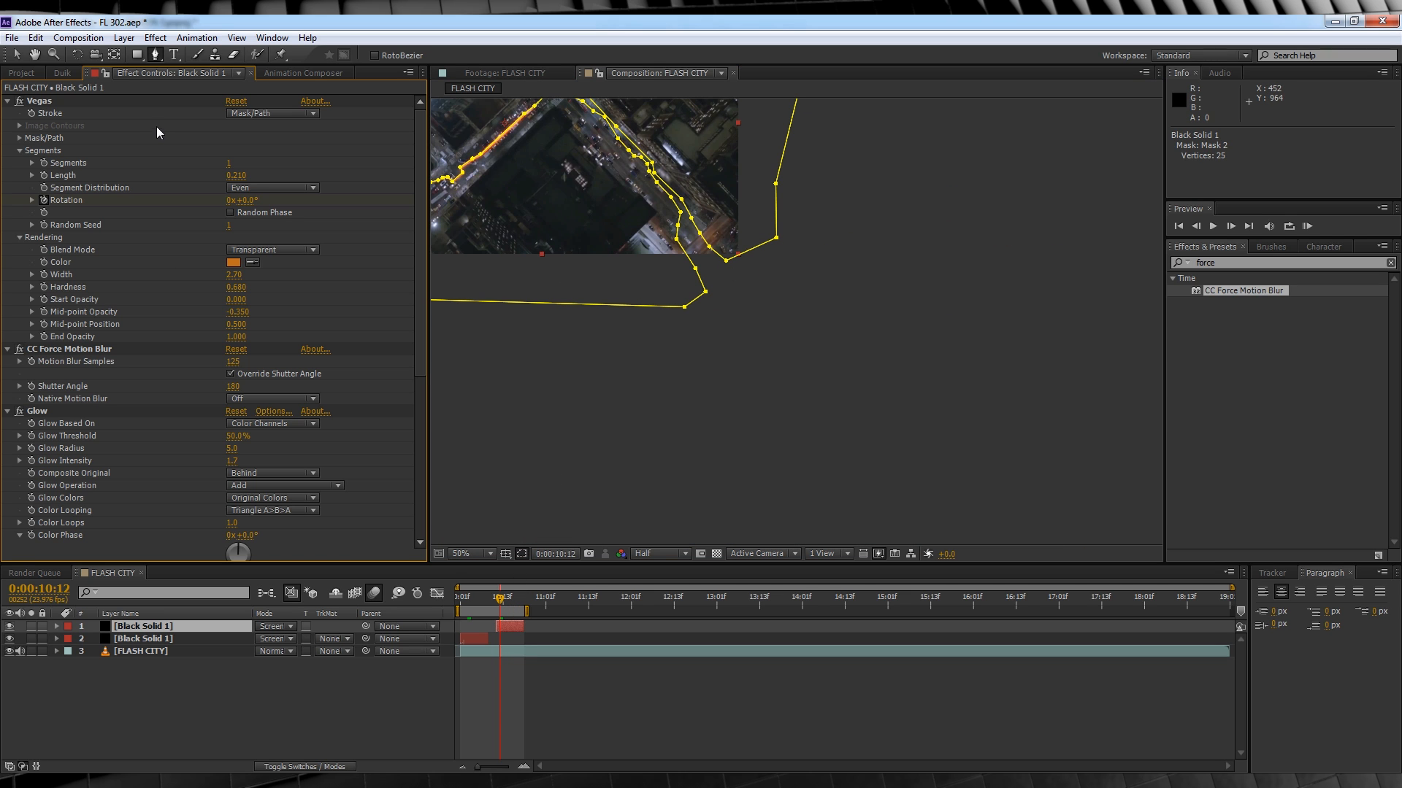
{"action": "left_click", "coordinate": [271, 149]}
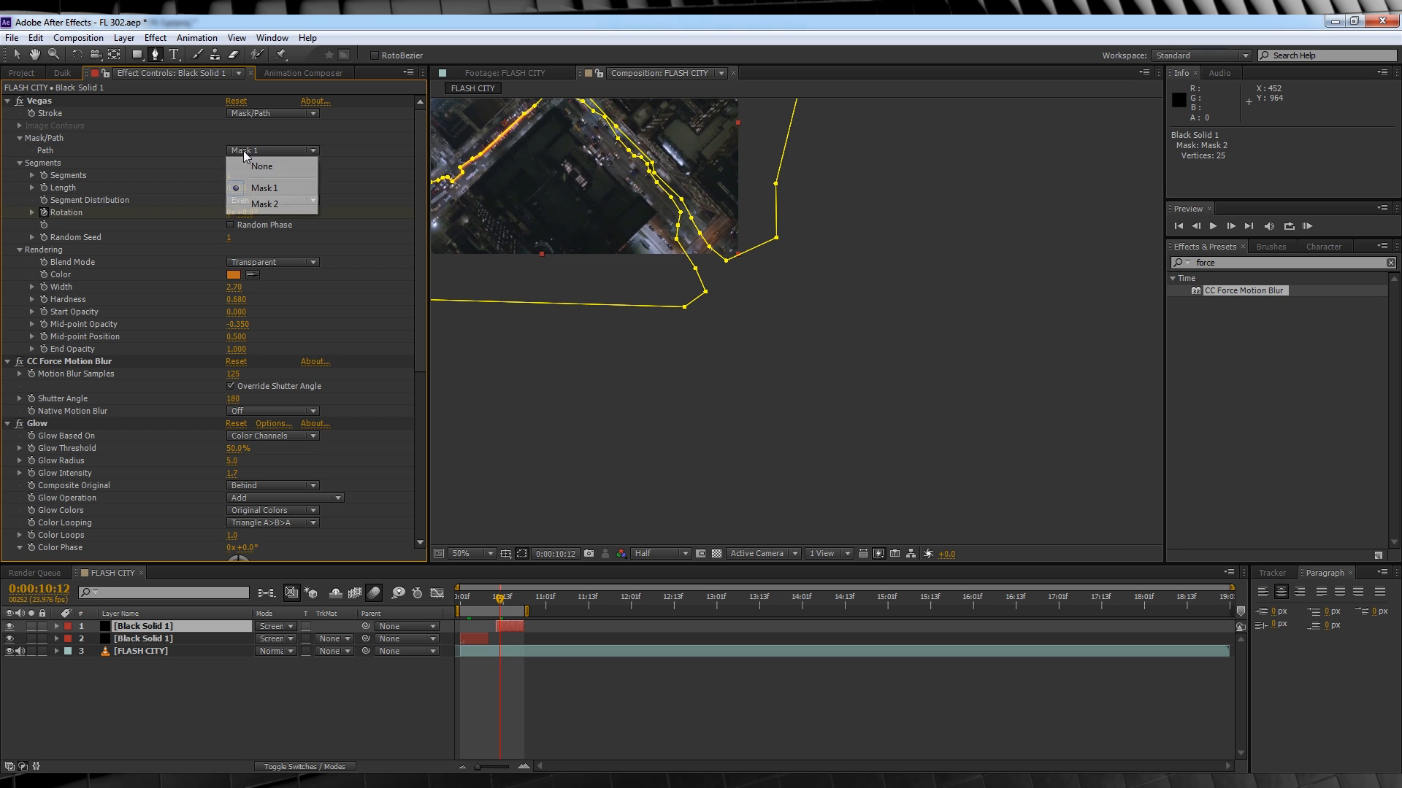
{"action": "left_click", "coordinate": [266, 203]}
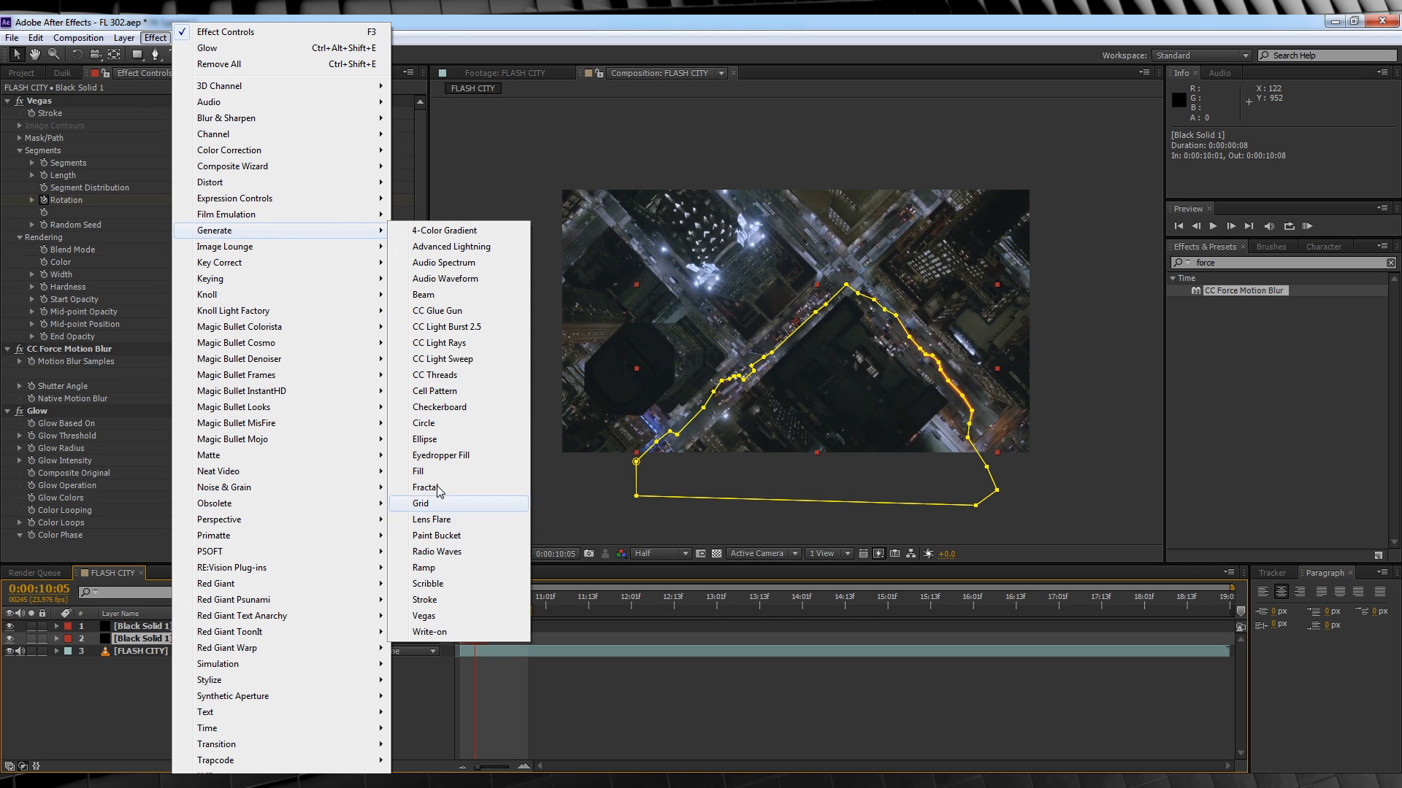
Step: Apply Effect > Generate > CC Light Rays to the streak solid
{"action": "left_click", "coordinate": [442, 343]}
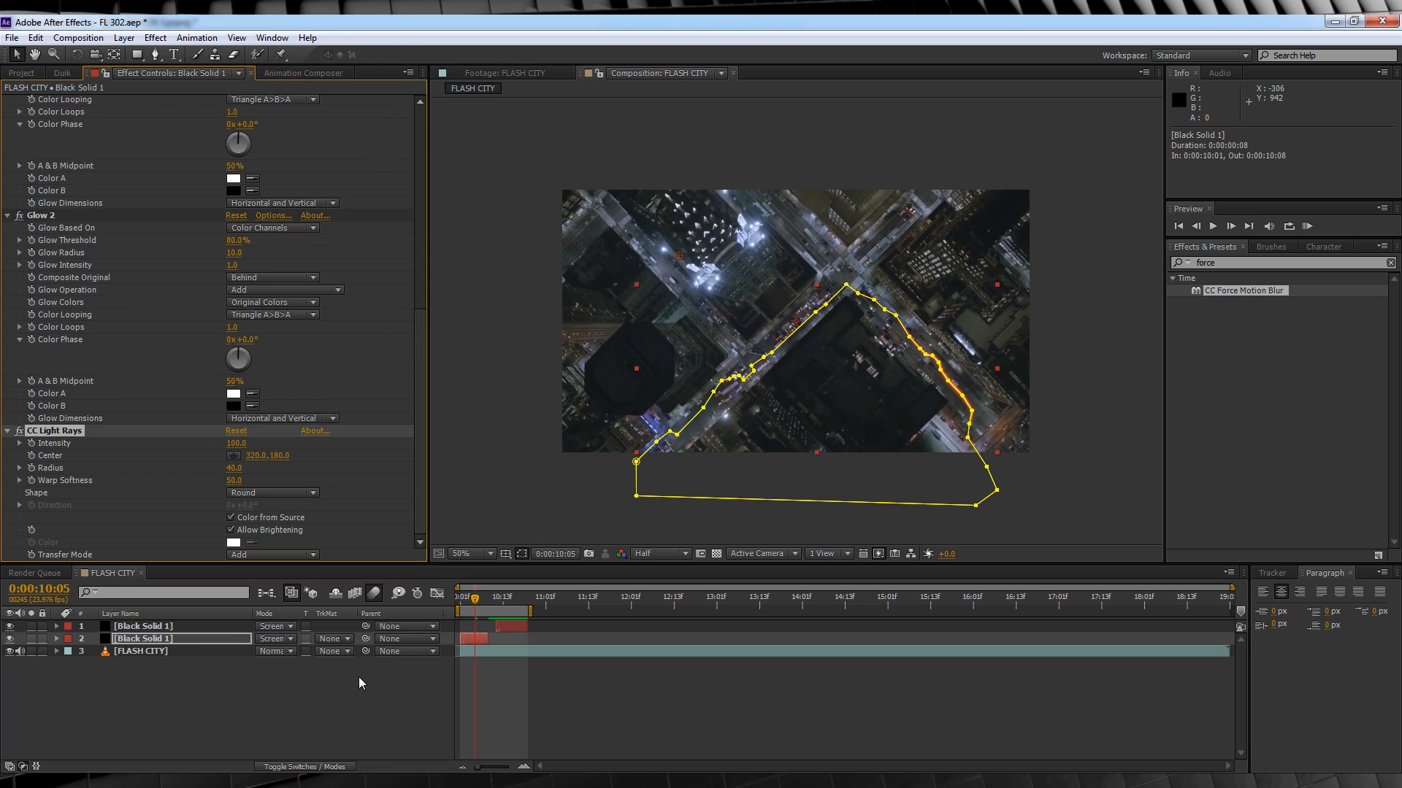